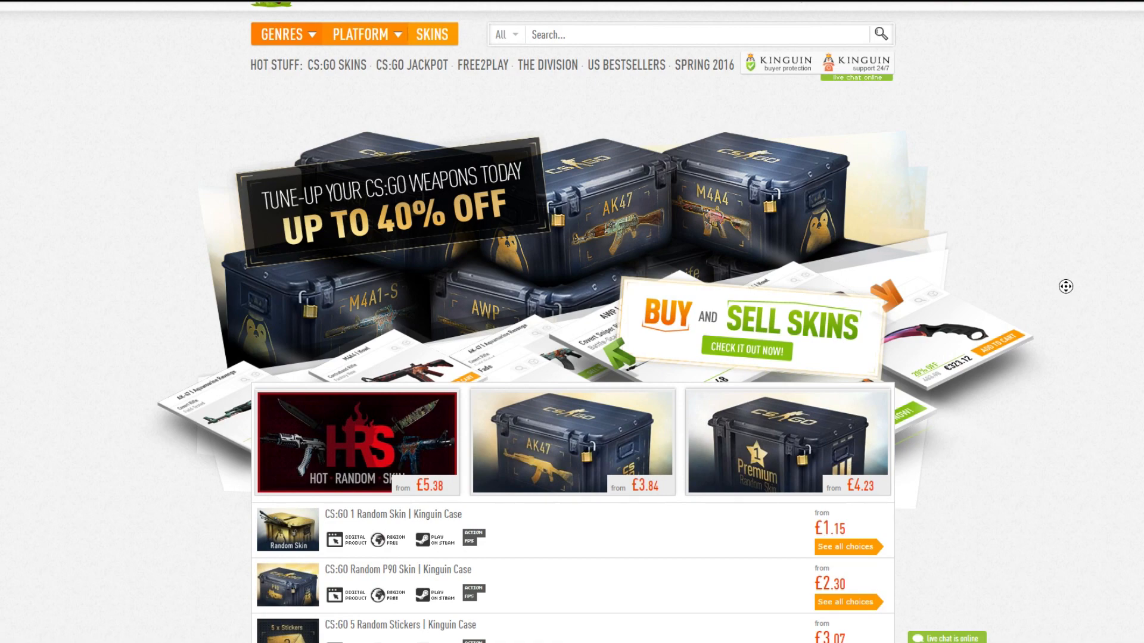
Scroll the Kinguin skins page to the CS:GO random skin cases priced £1.15–£17.70.
scroll("down", 3)
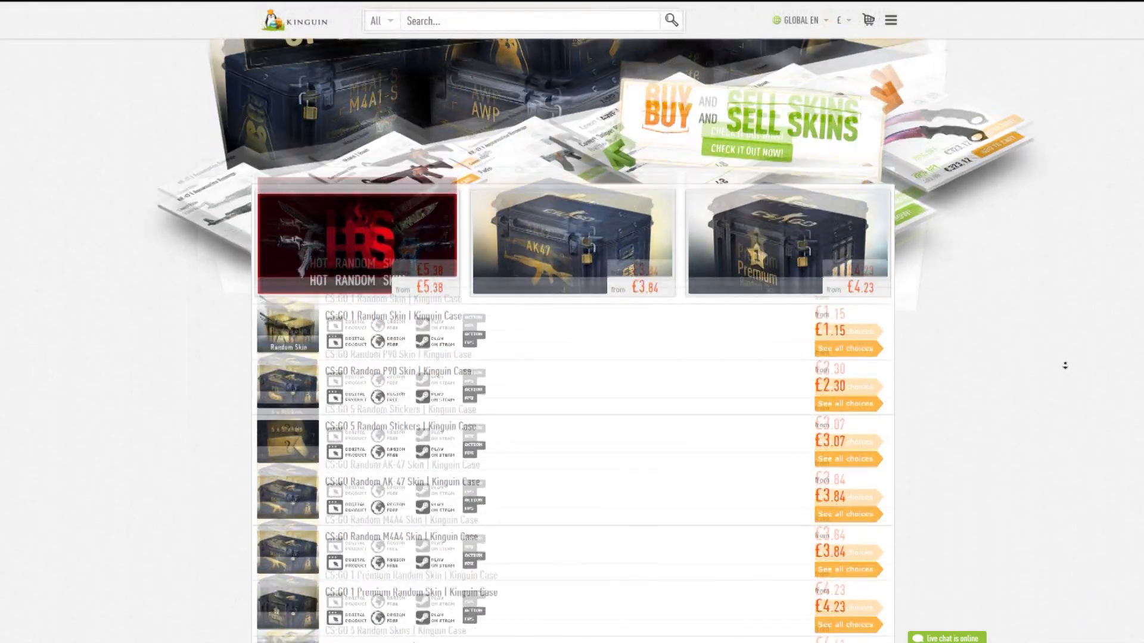
scroll("down", 3)
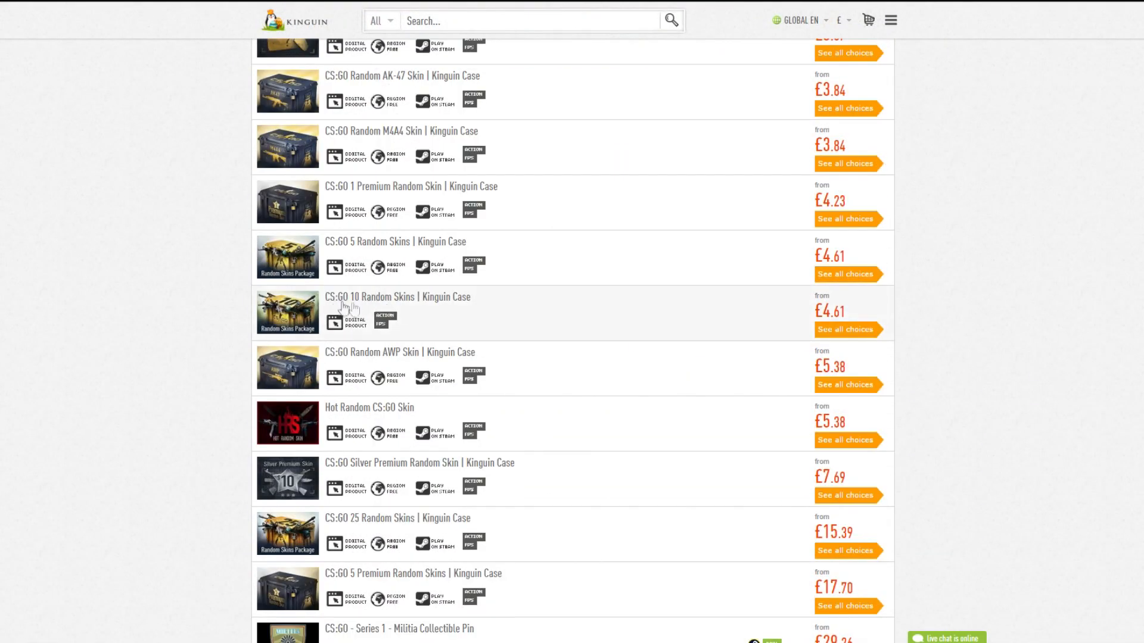
mouse_move(185, 314)
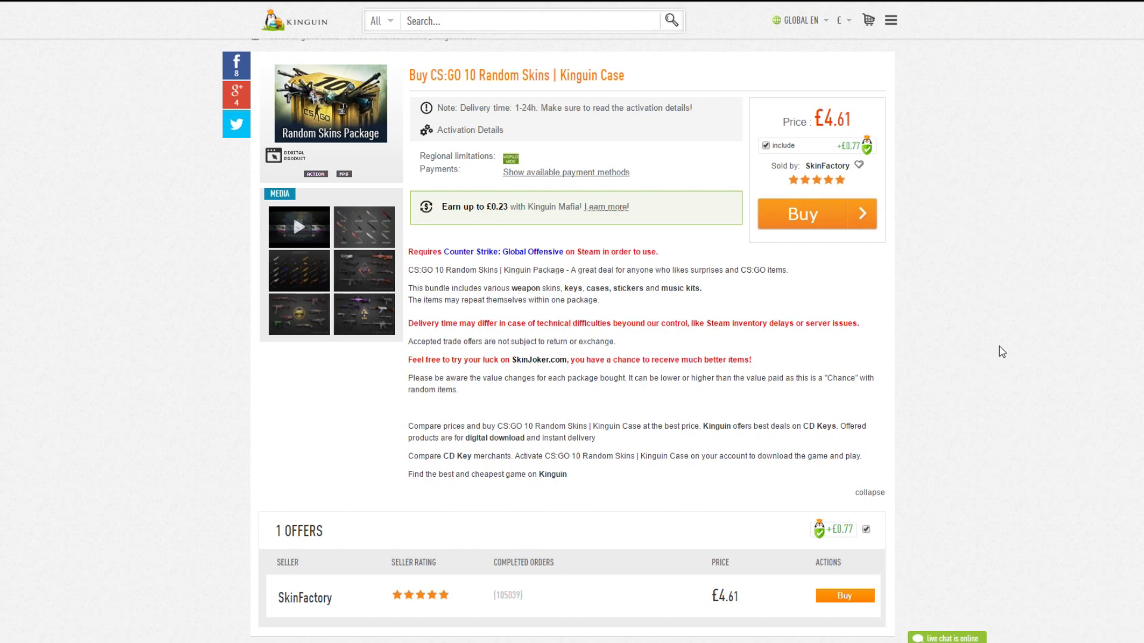
mouse_move(512, 289)
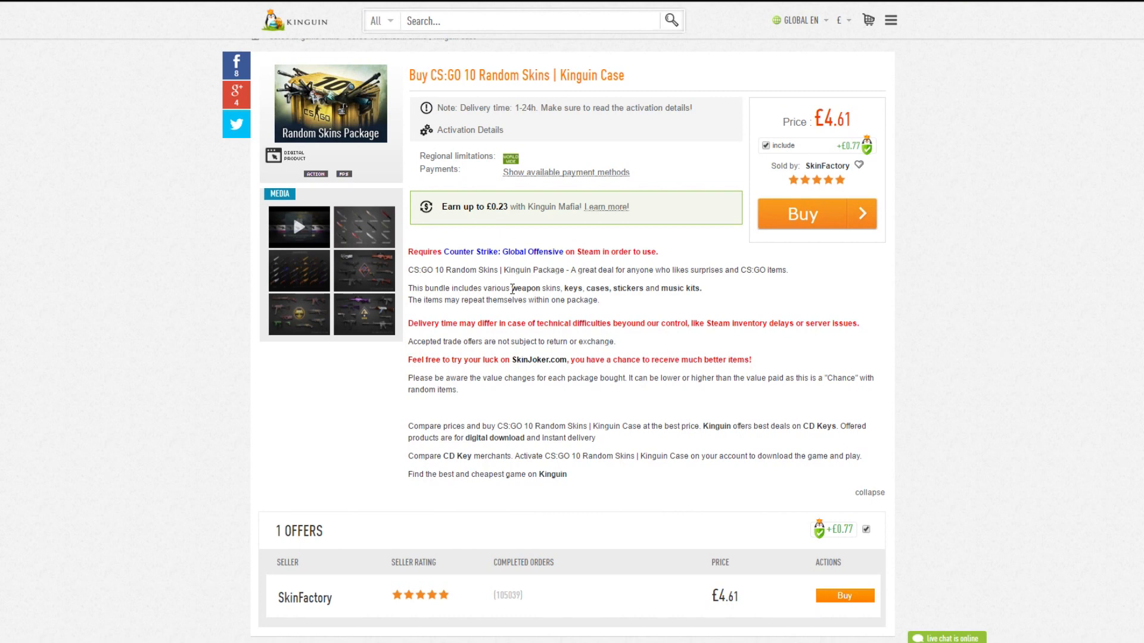
mouse_move(719, 298)
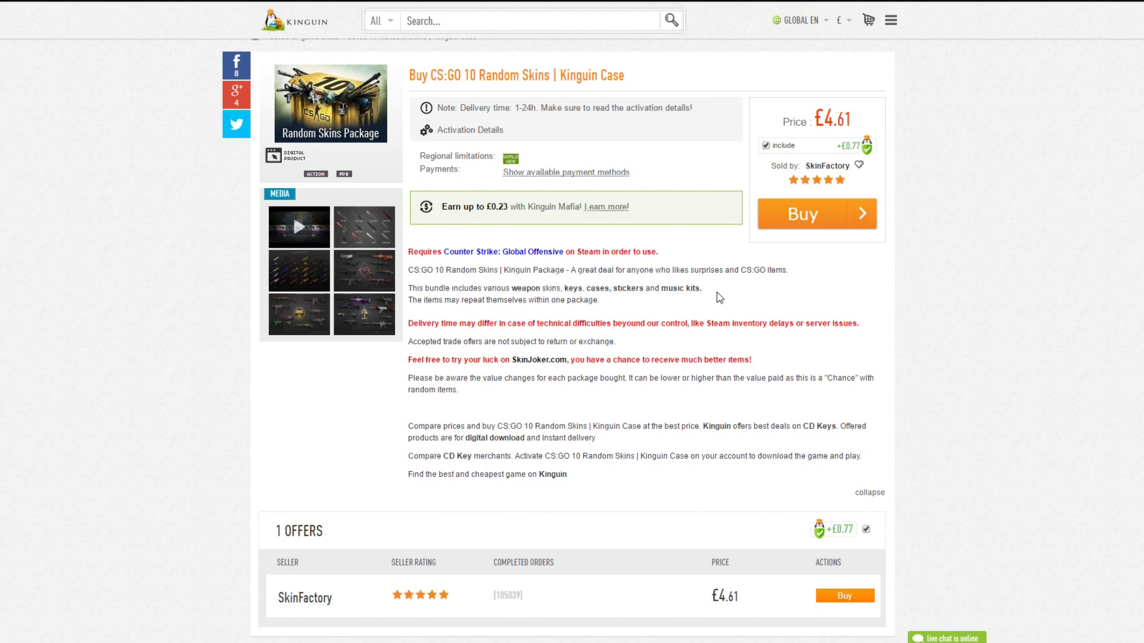
mouse_move(384, 234)
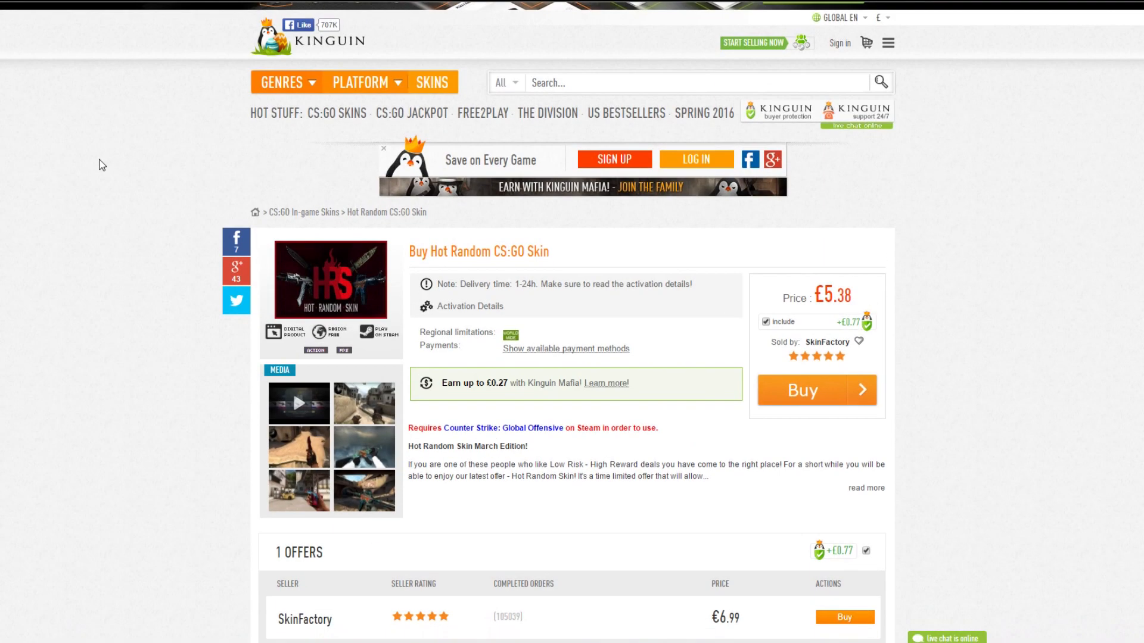
mouse_move(306, 285)
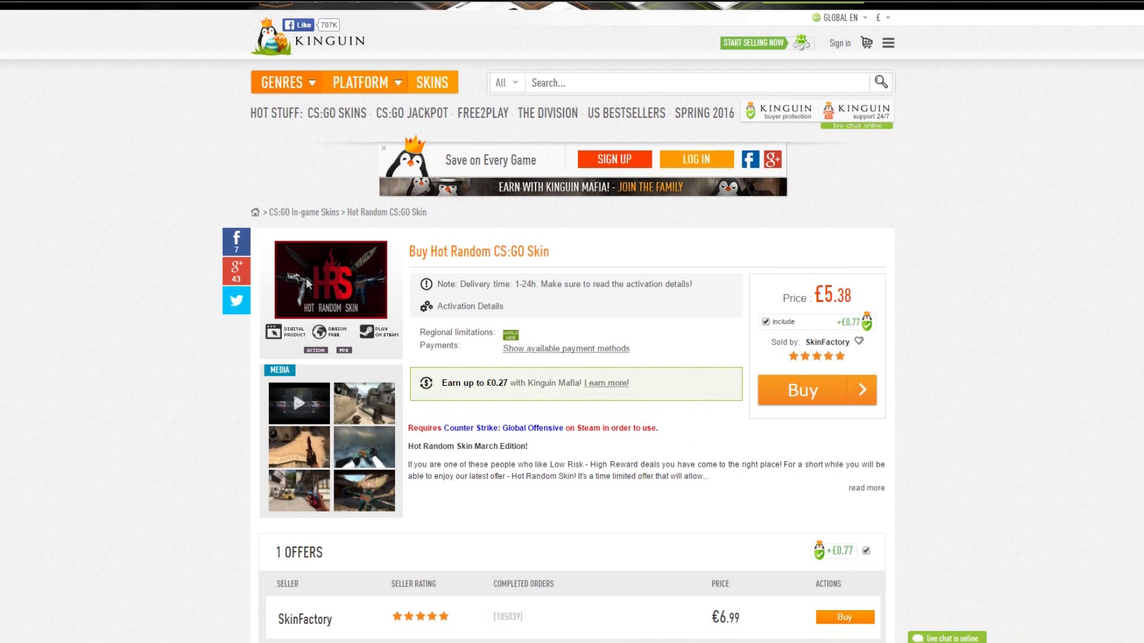
left_click(298, 403)
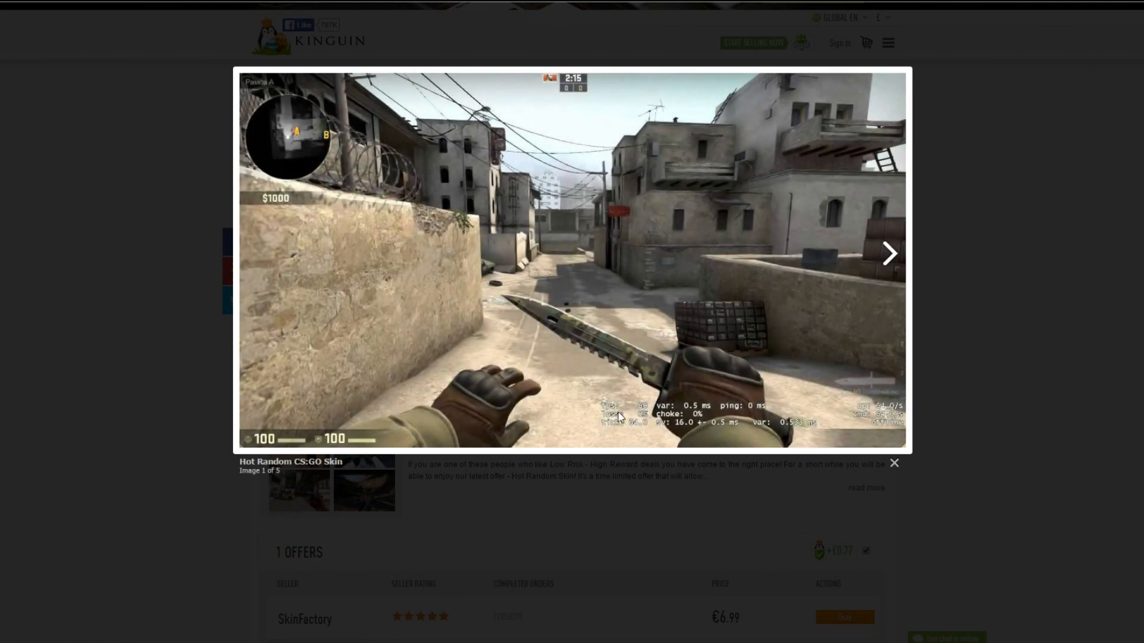
mouse_move(1062, 372)
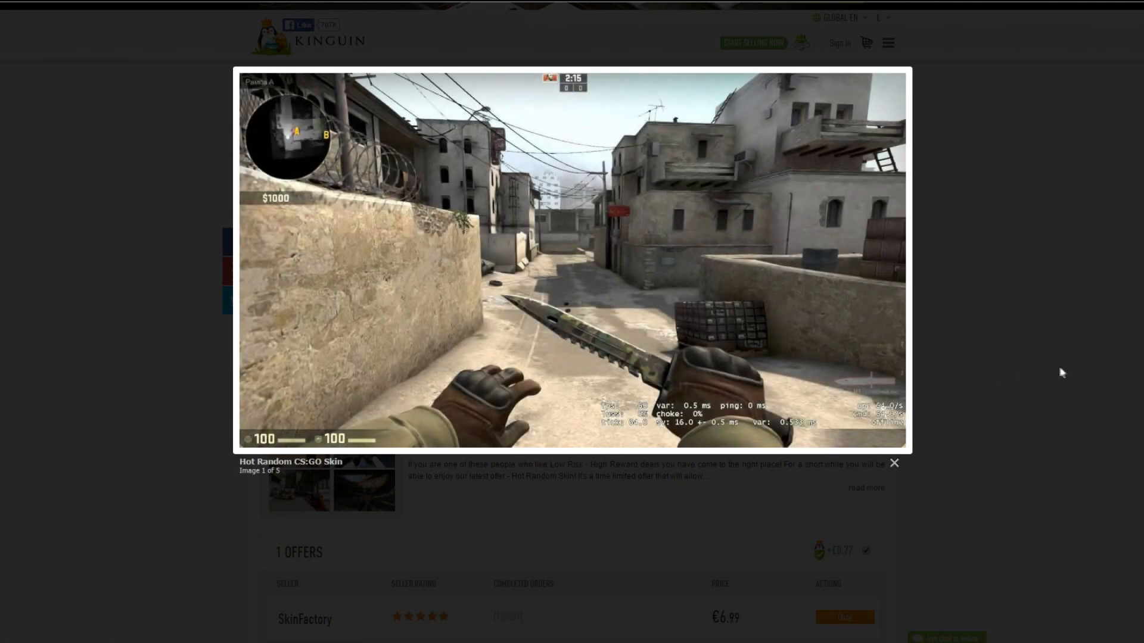
left_click(893, 462)
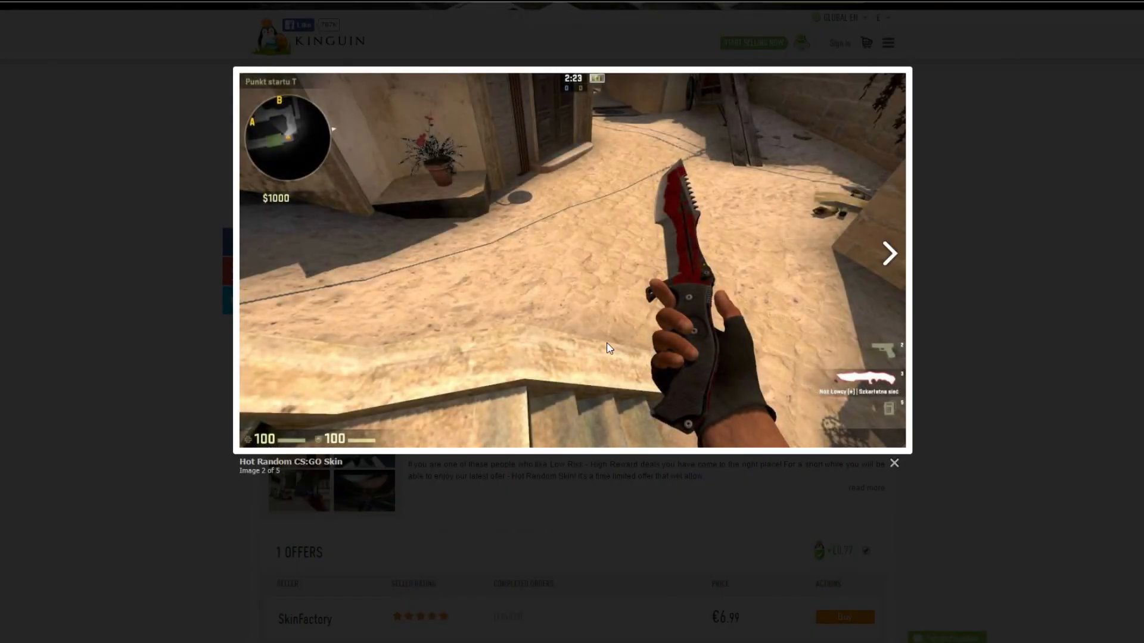
left_click(888, 254)
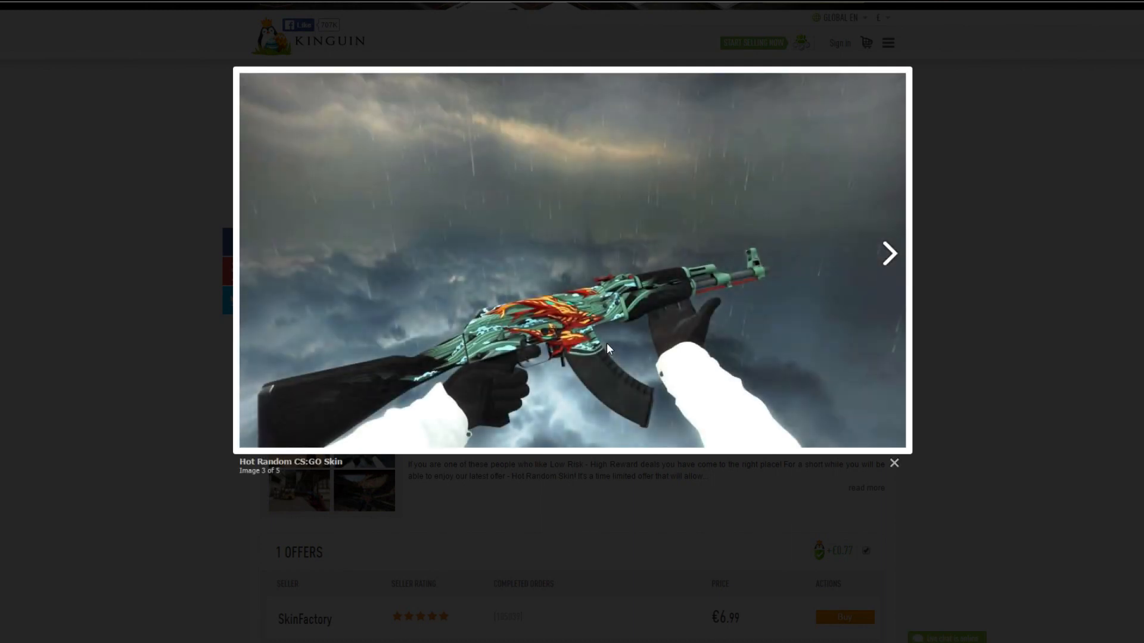
left_click(888, 254)
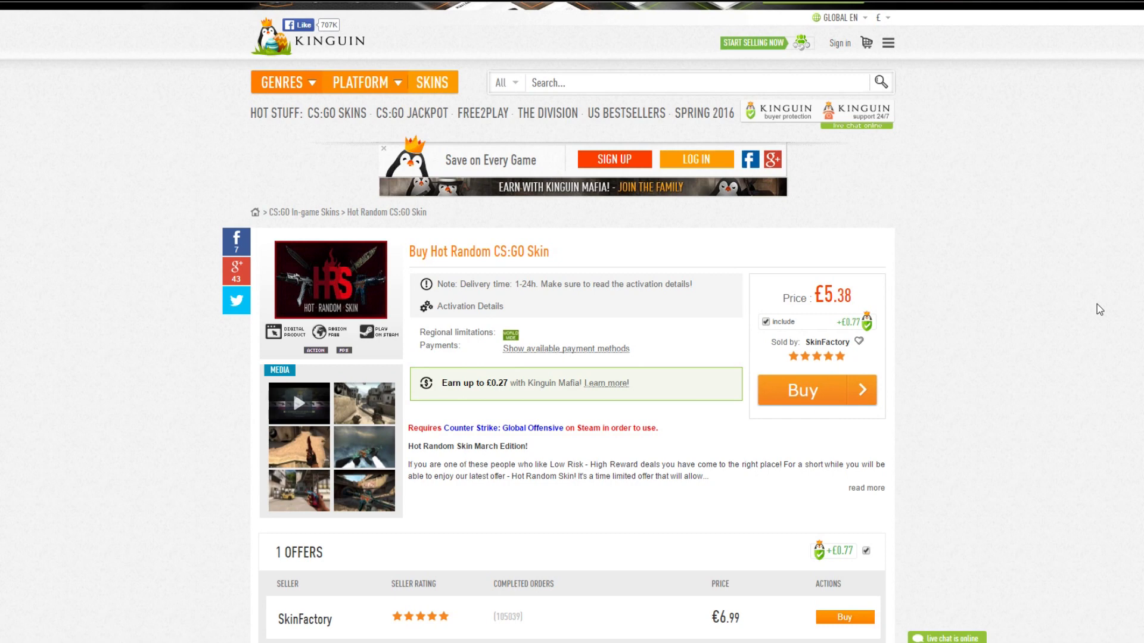
mouse_move(558, 357)
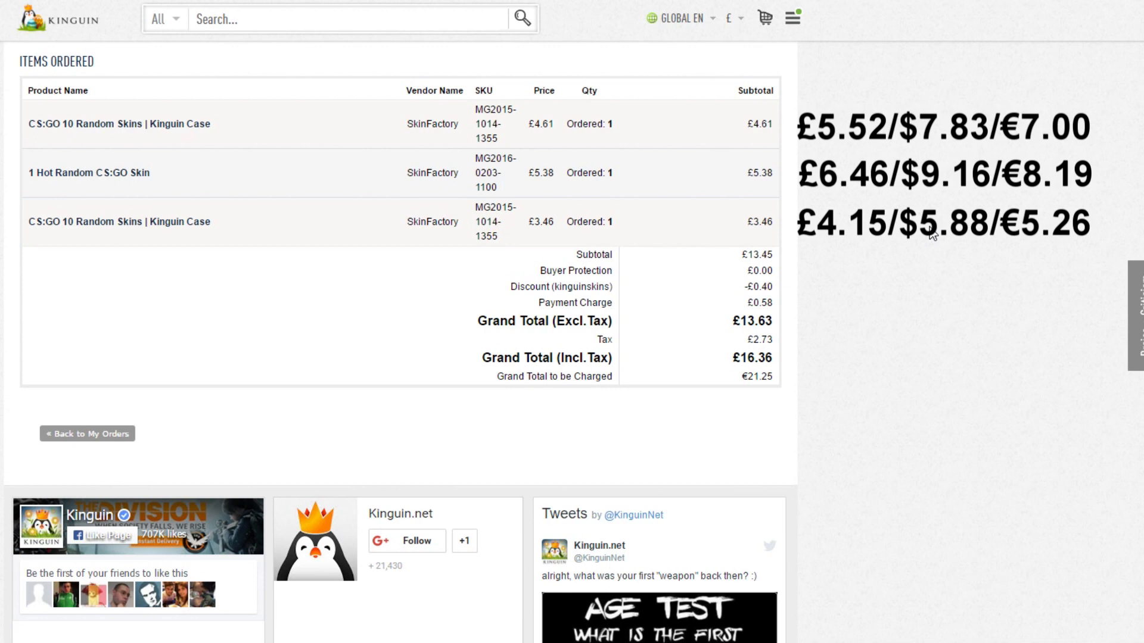
mouse_move(744, 71)
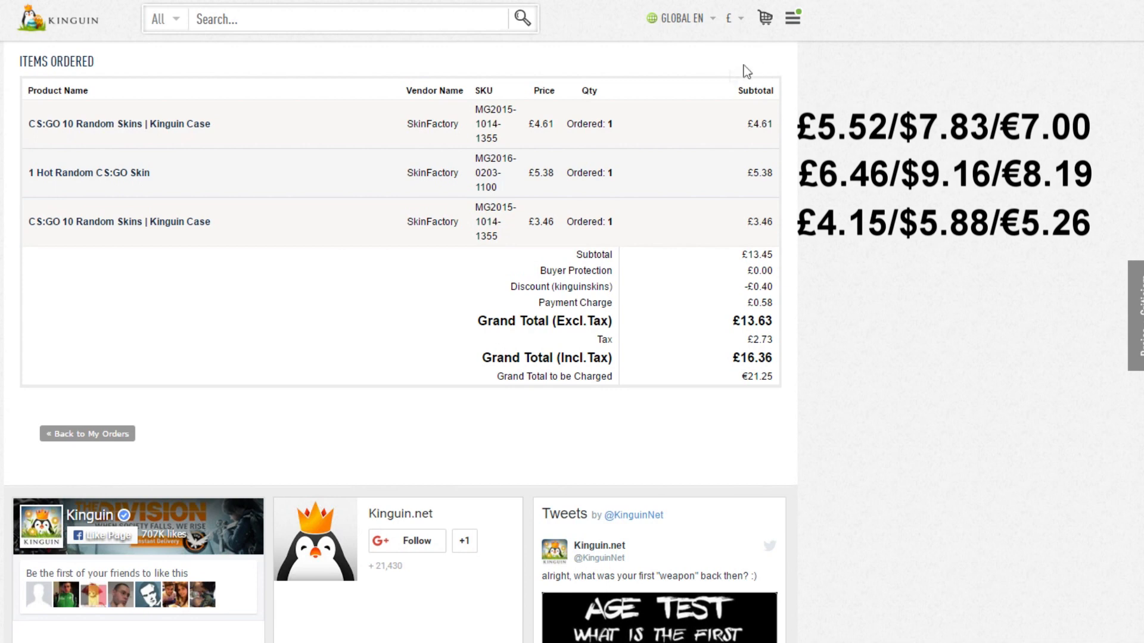
mouse_move(897, 257)
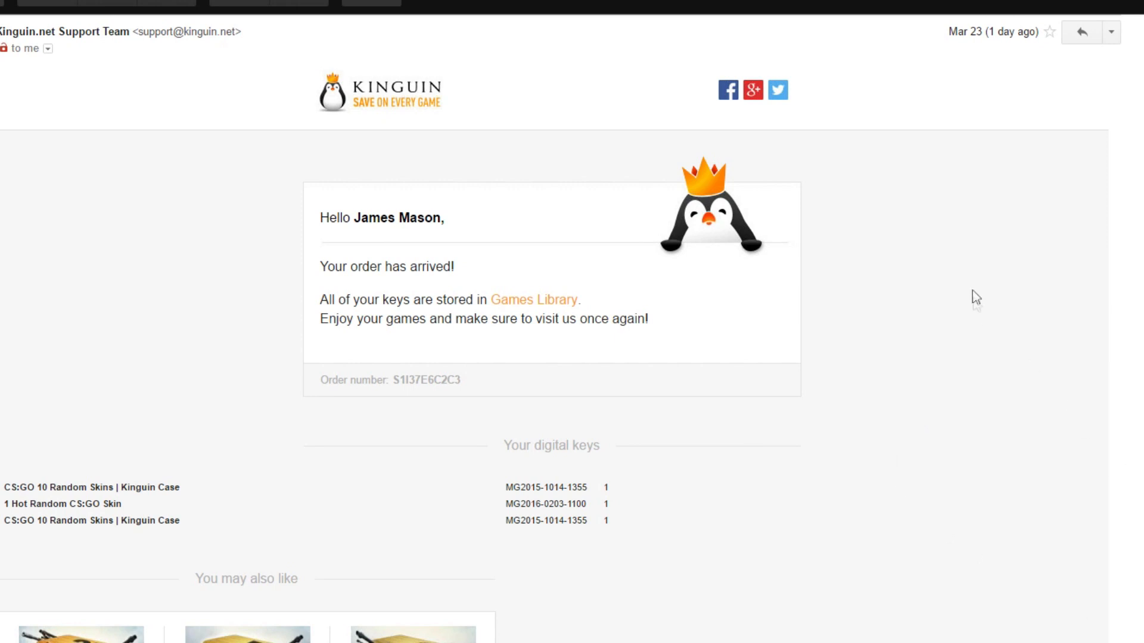
mouse_move(1006, 35)
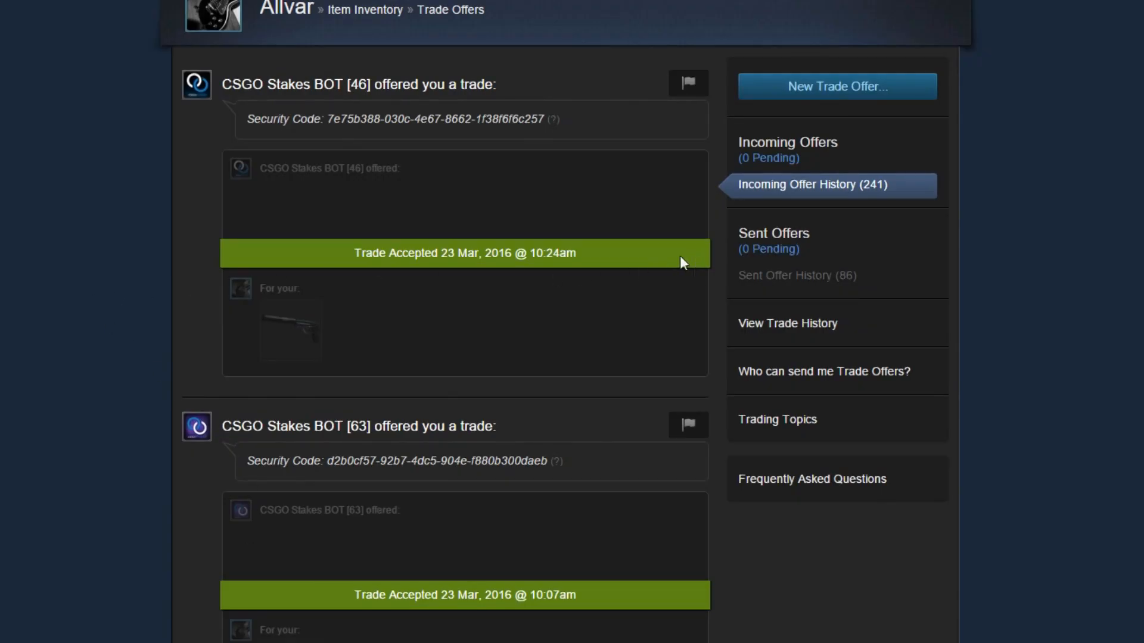
mouse_move(62, 254)
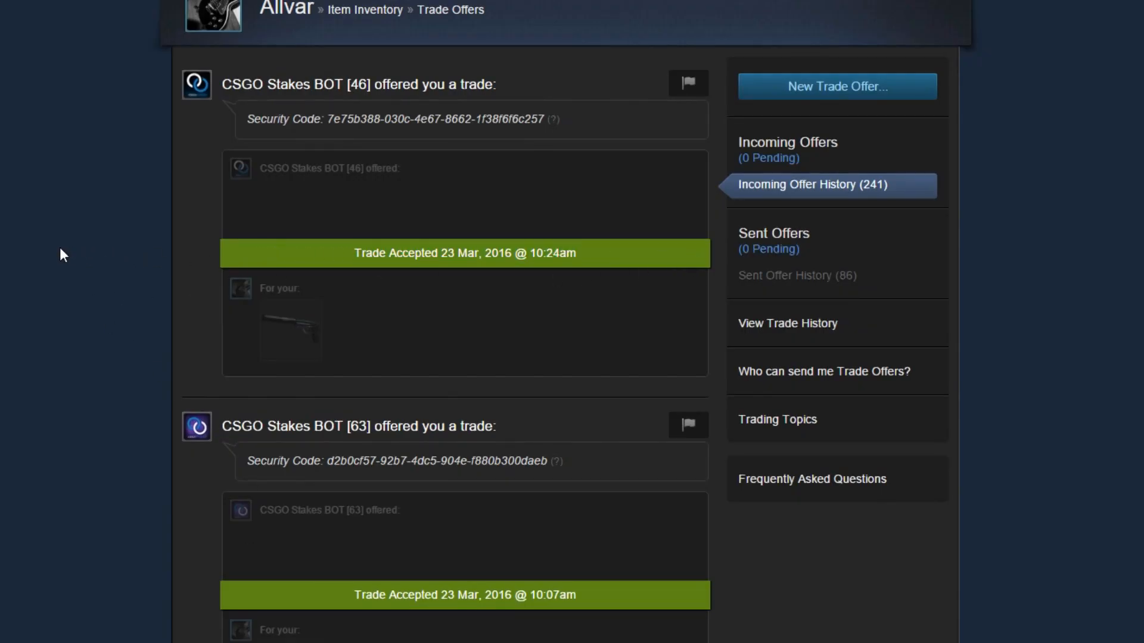
mouse_move(159, 285)
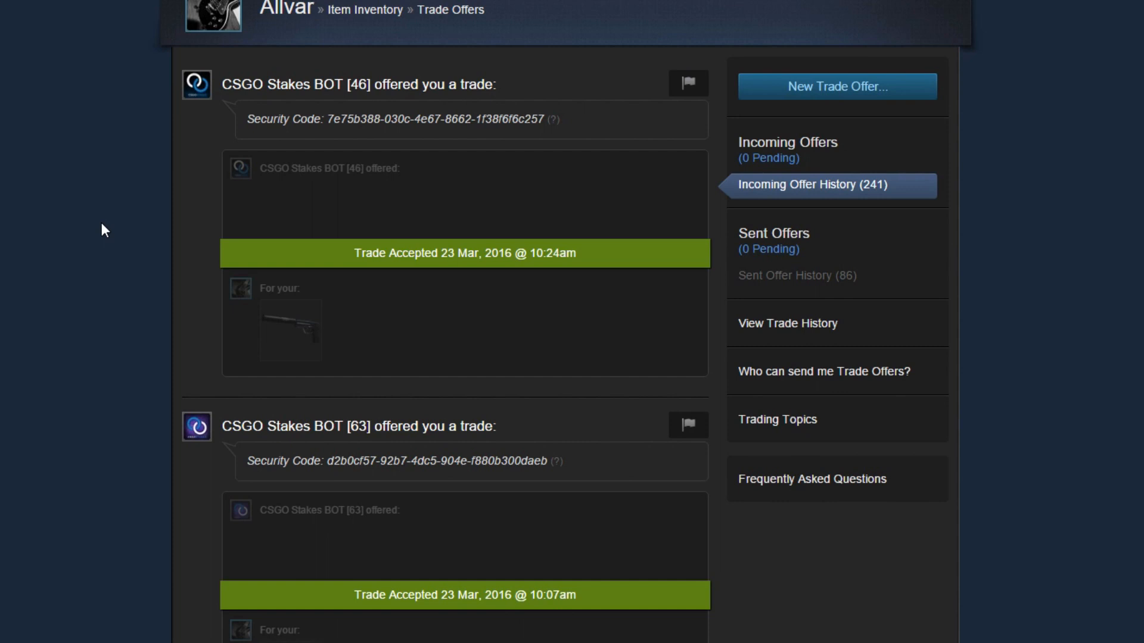
mouse_move(119, 230)
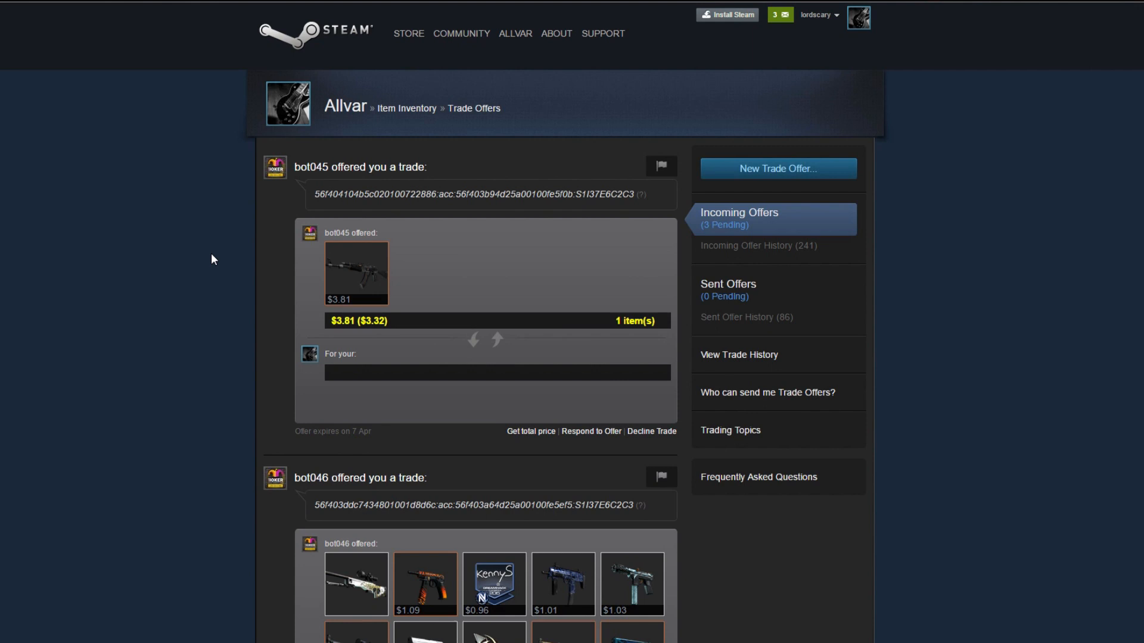
mouse_move(198, 246)
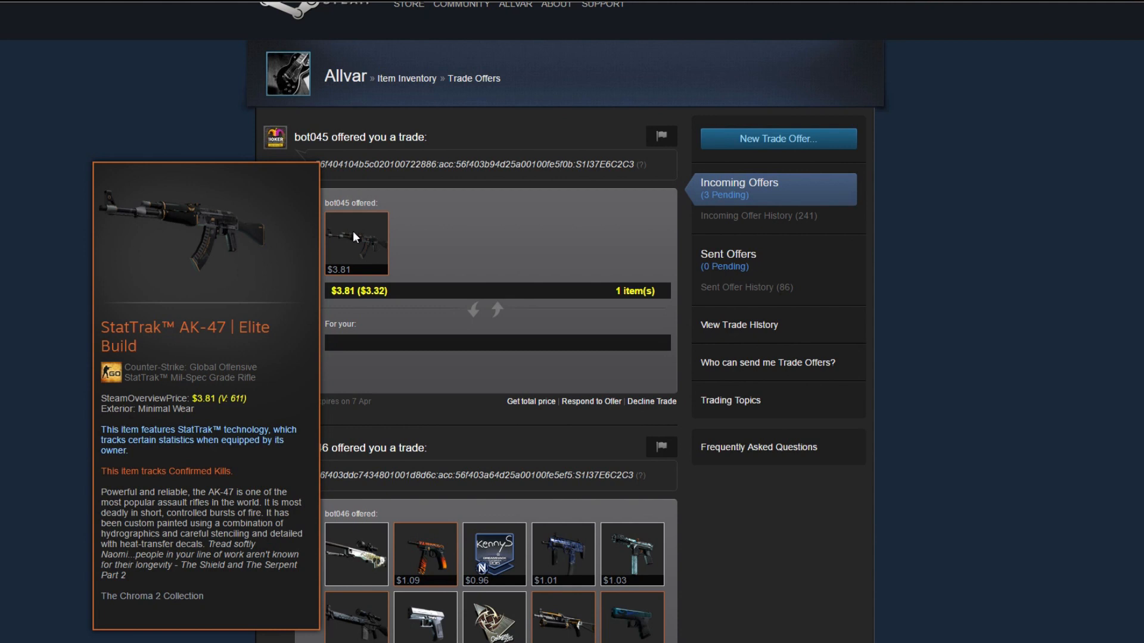
mouse_move(182, 259)
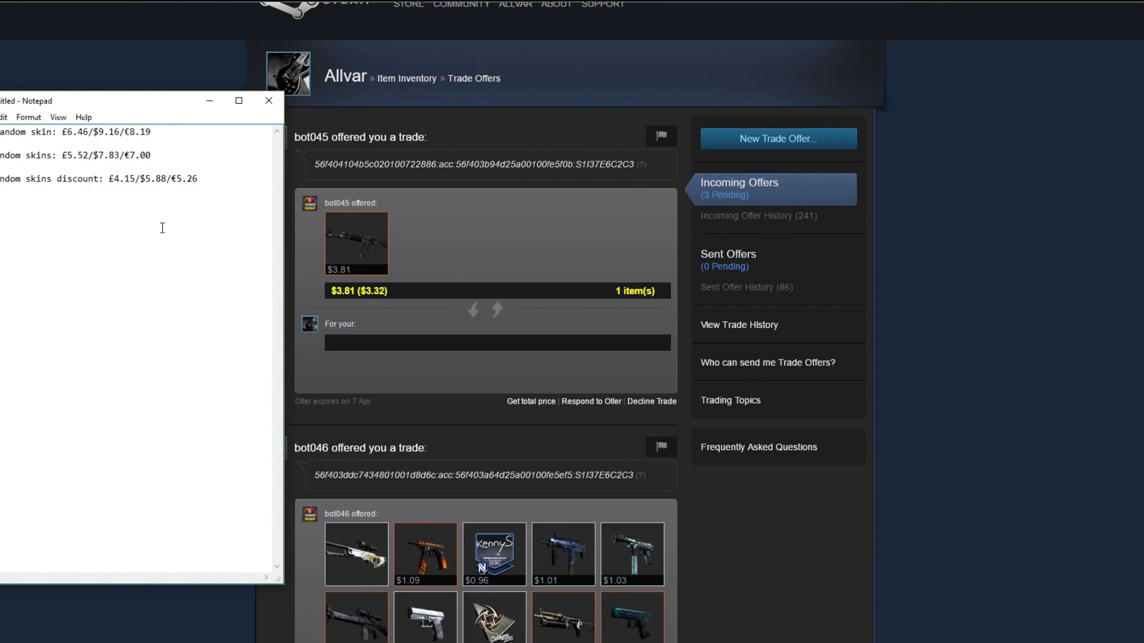
mouse_move(328, 239)
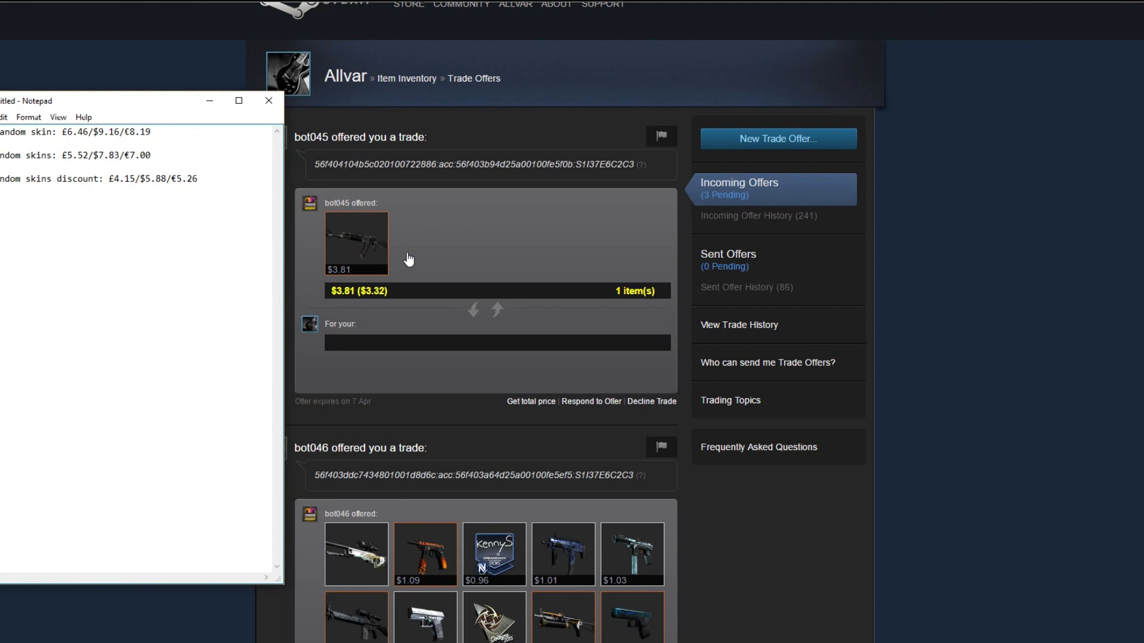
mouse_move(930, 251)
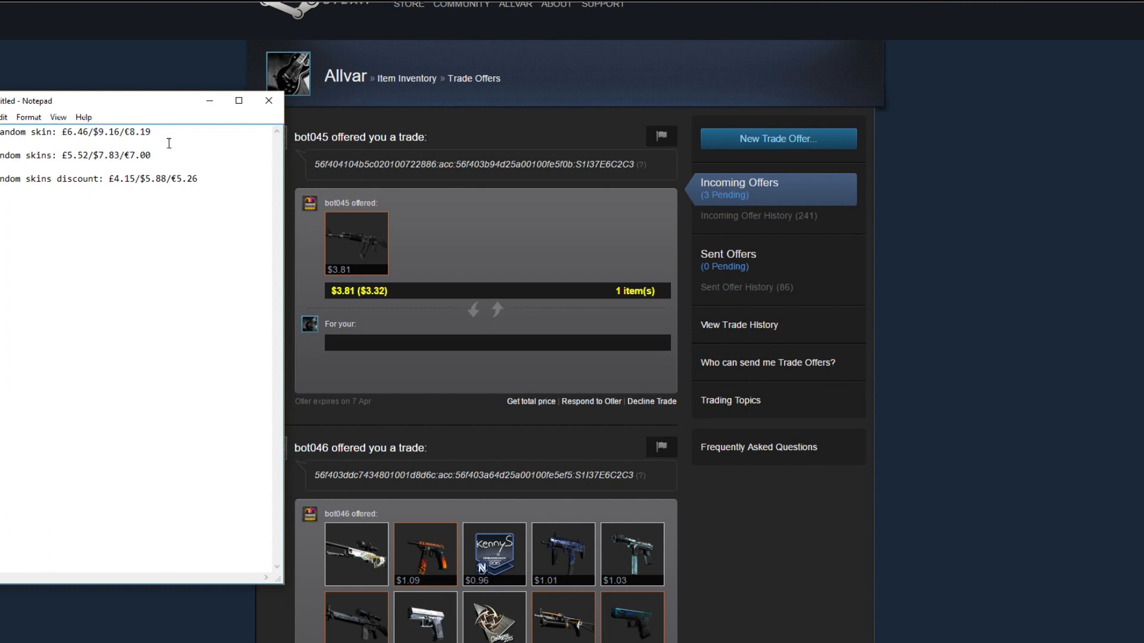
mouse_move(436, 243)
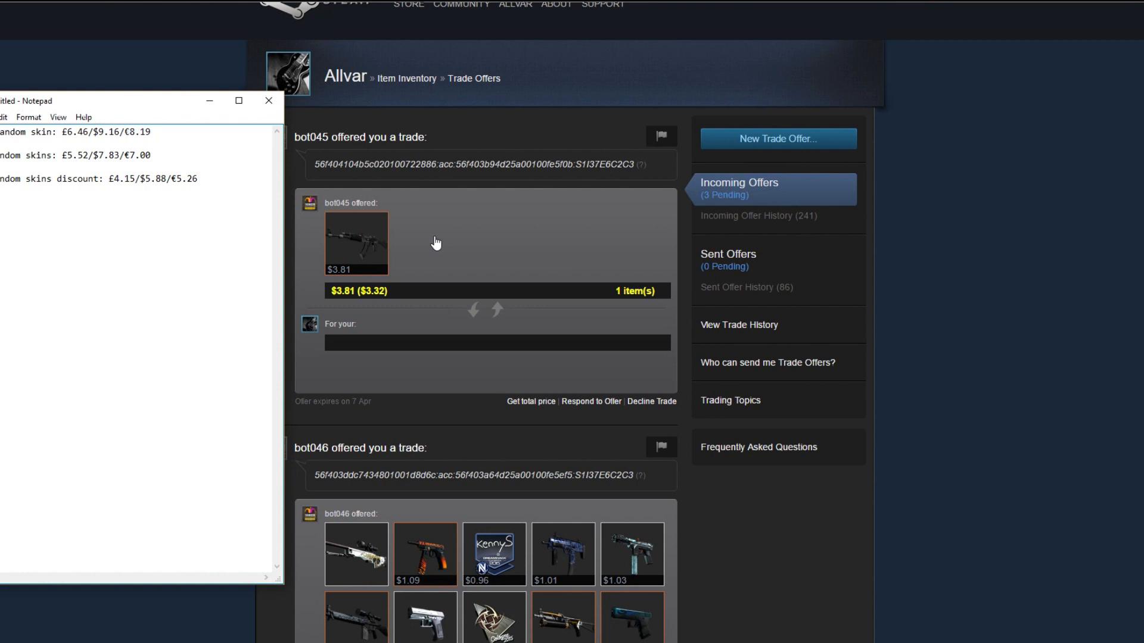
mouse_move(467, 237)
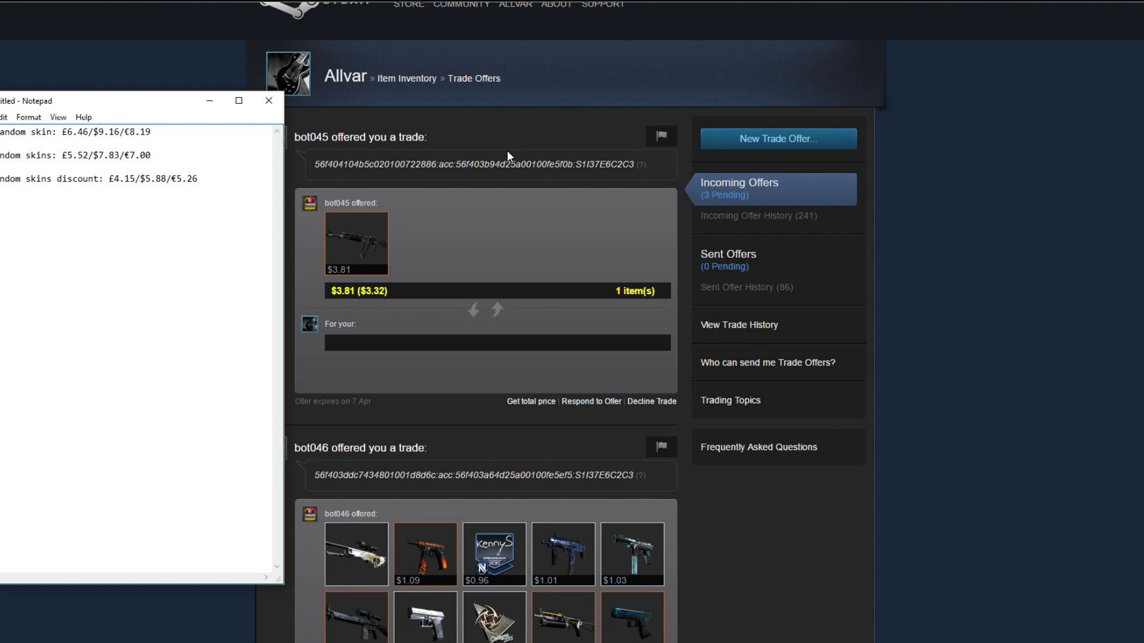
Review the Notepad price lines alongside bot046's $8.29 ten-skin offer with the AWP Worm God.
double_click(137, 132)
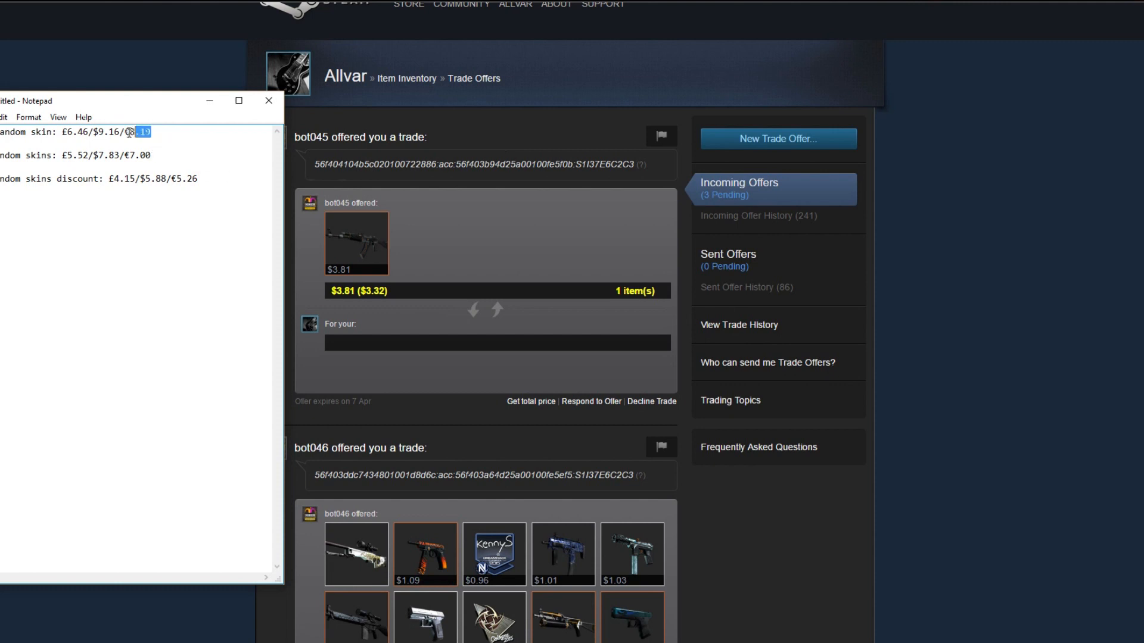
triple_click(66, 132)
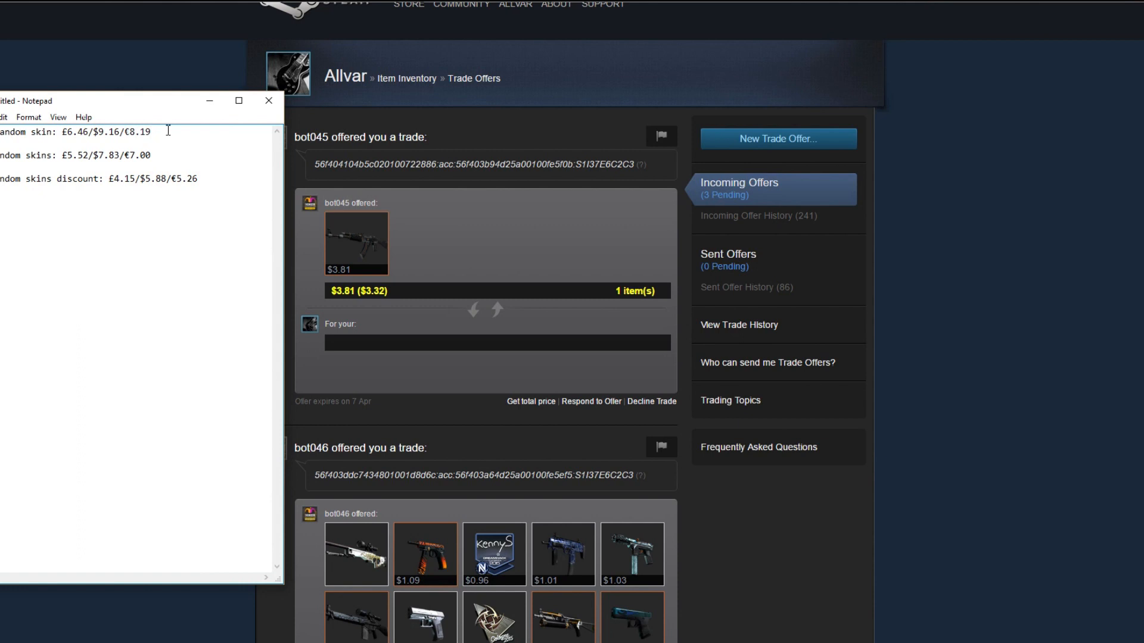
left_click(151, 133)
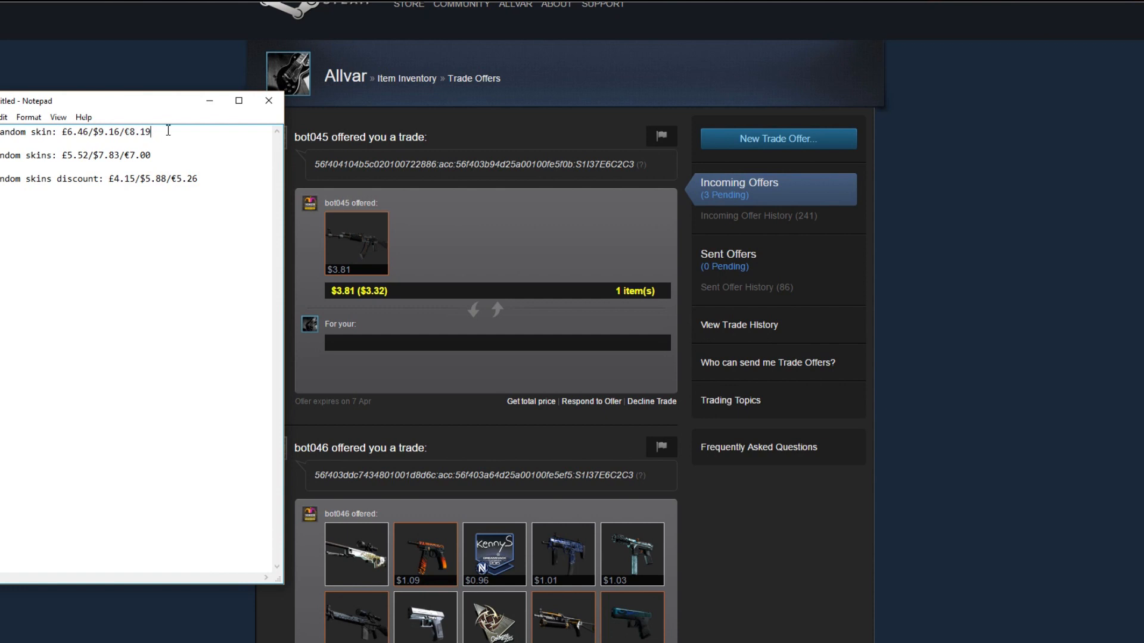
mouse_move(728, 255)
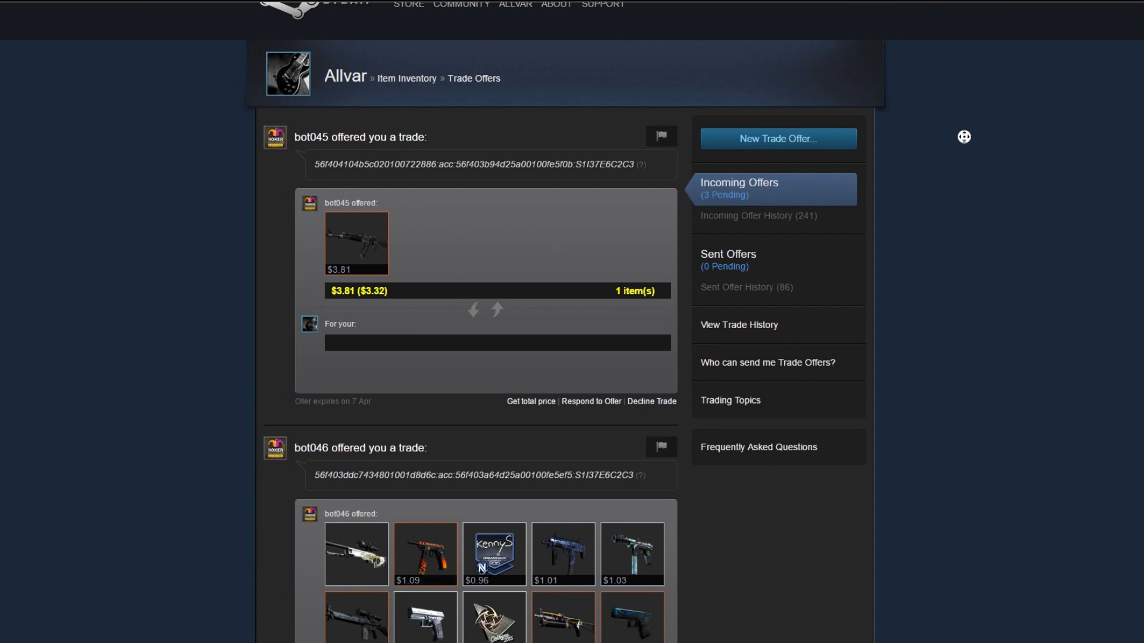
scroll("down", 3)
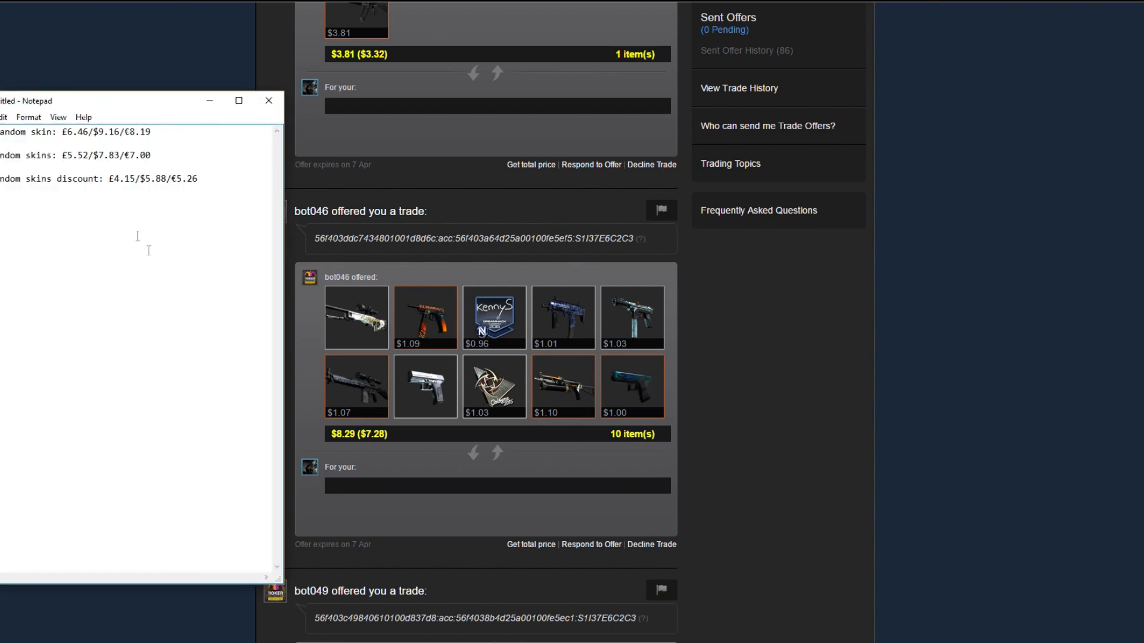
double_click(100, 155)
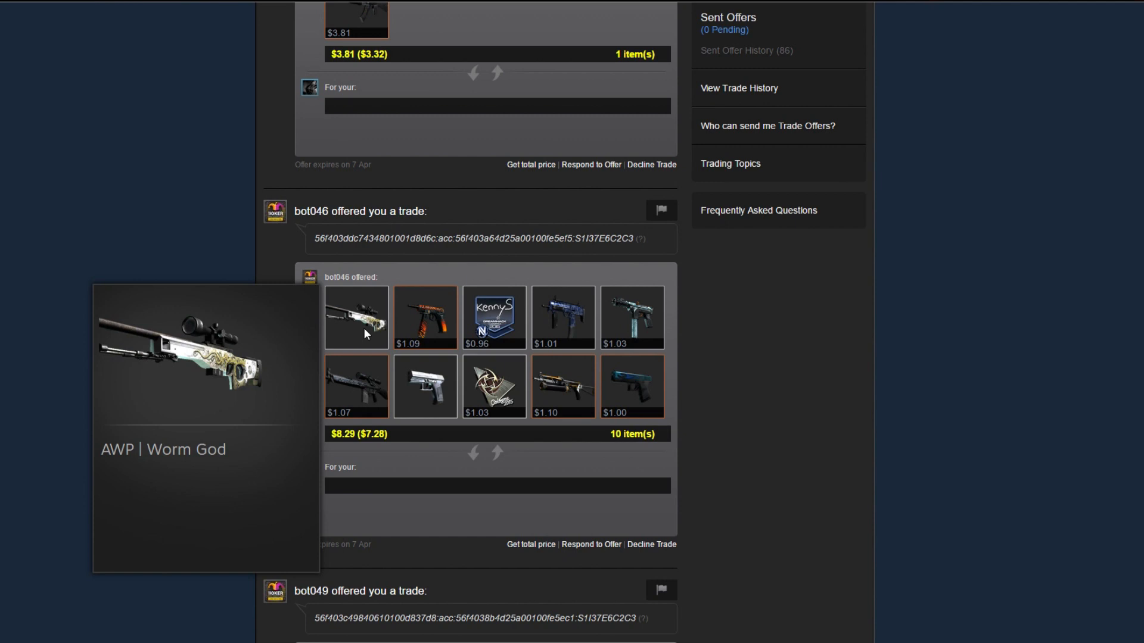
mouse_move(425, 387)
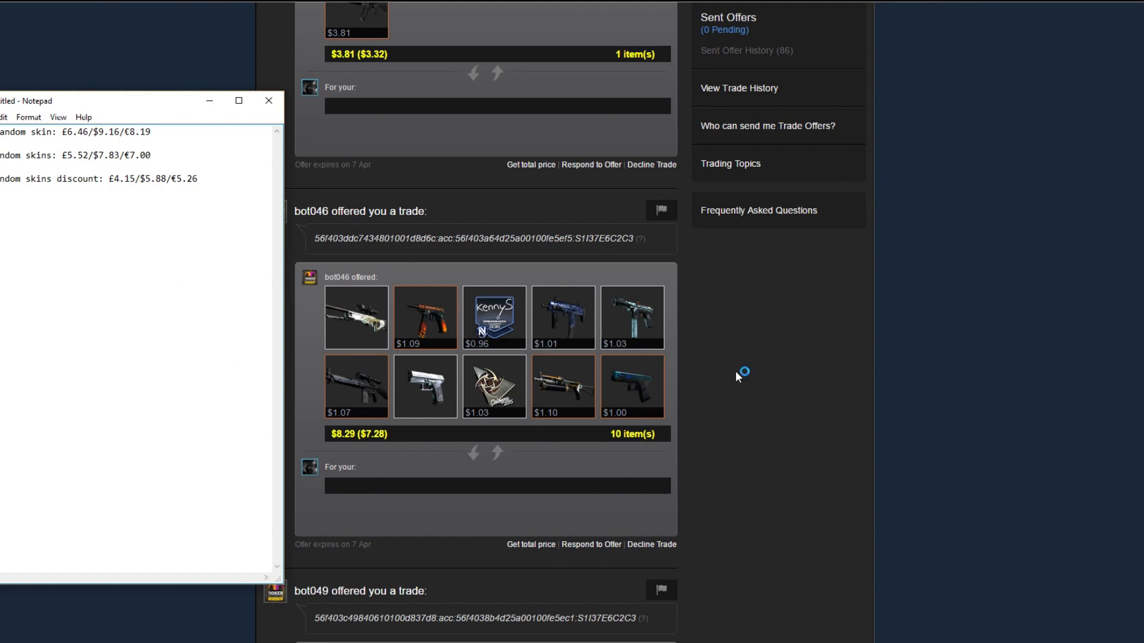
mouse_move(800, 445)
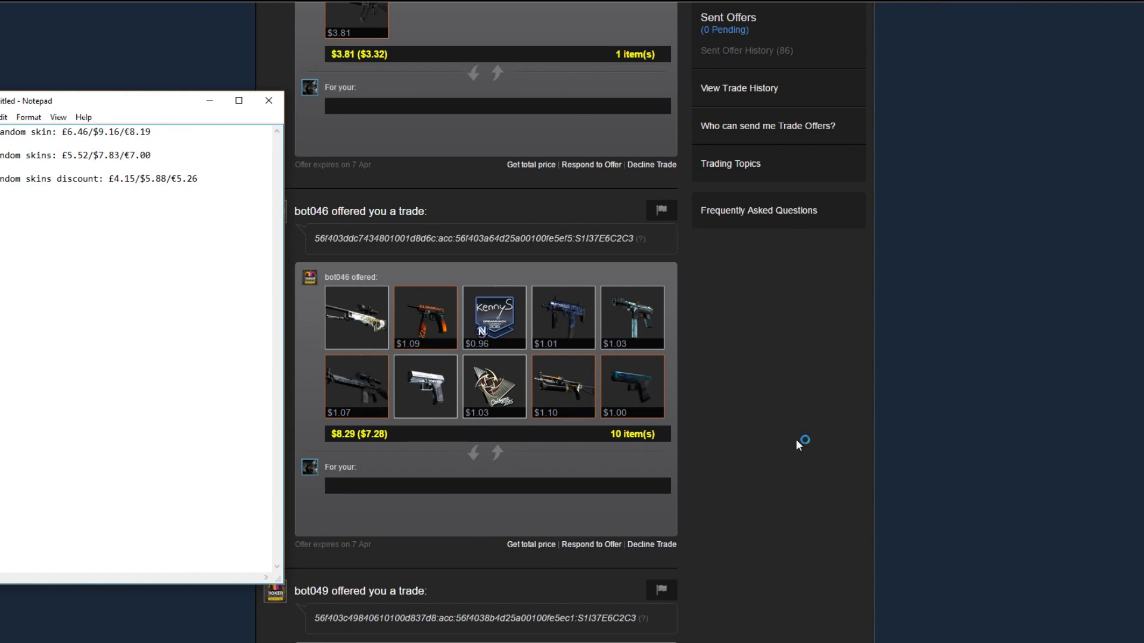
mouse_move(798, 445)
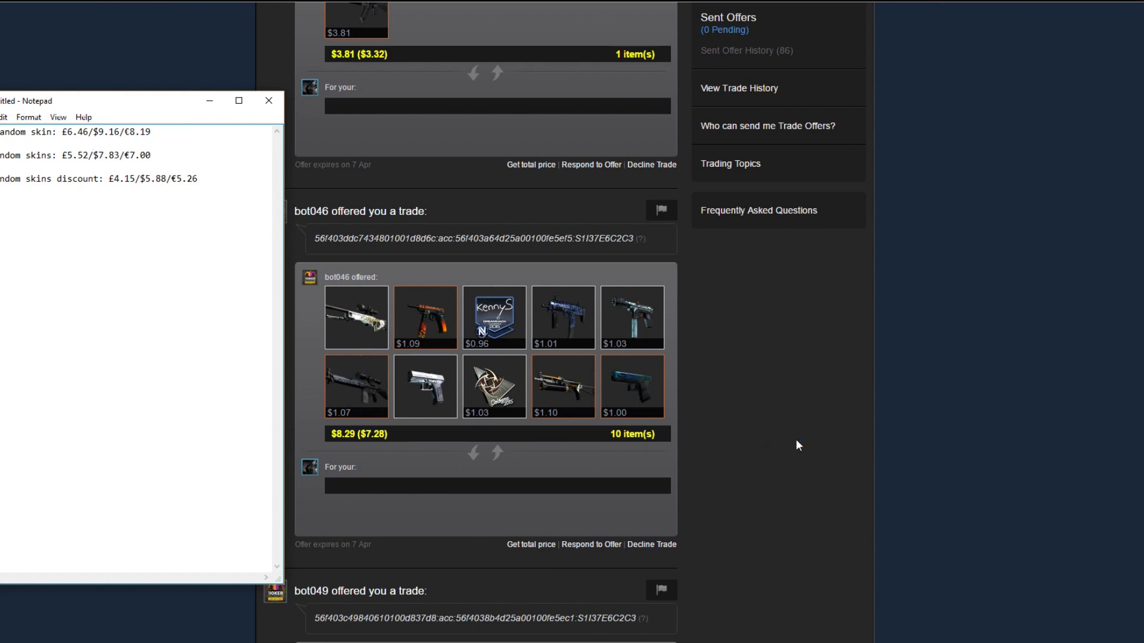
double_click(106, 155)
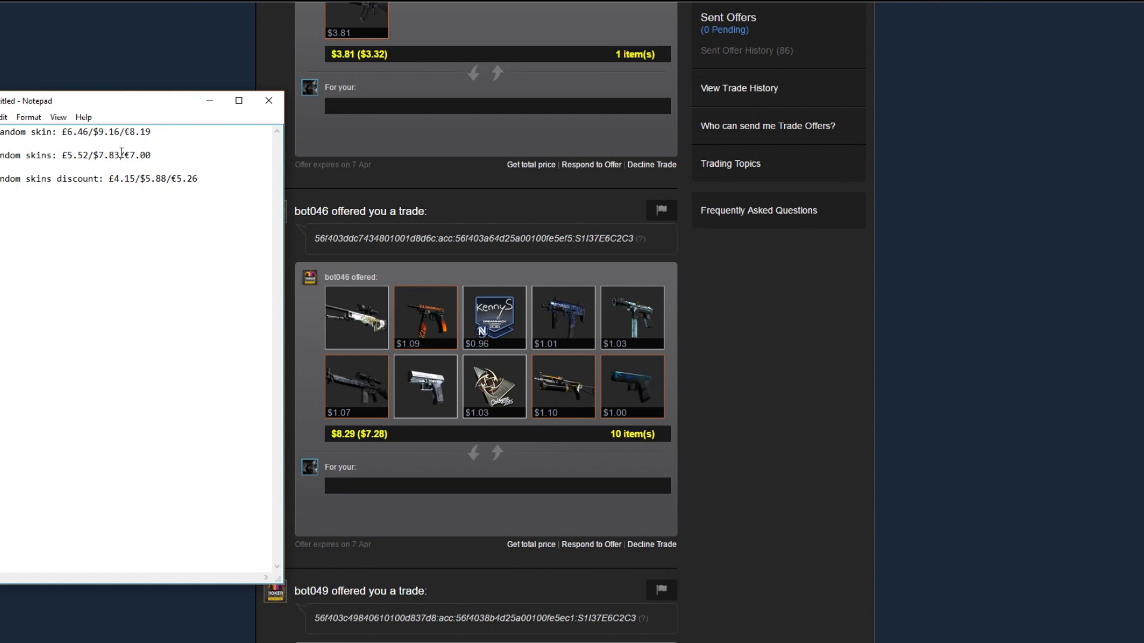
double_click(104, 155)
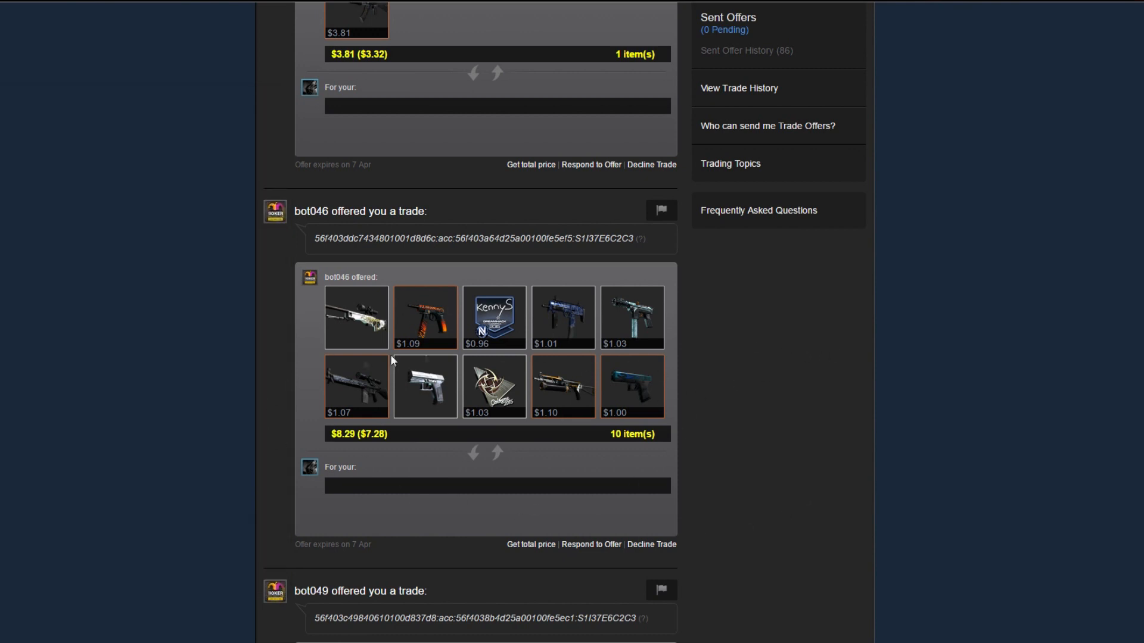
mouse_move(929, 278)
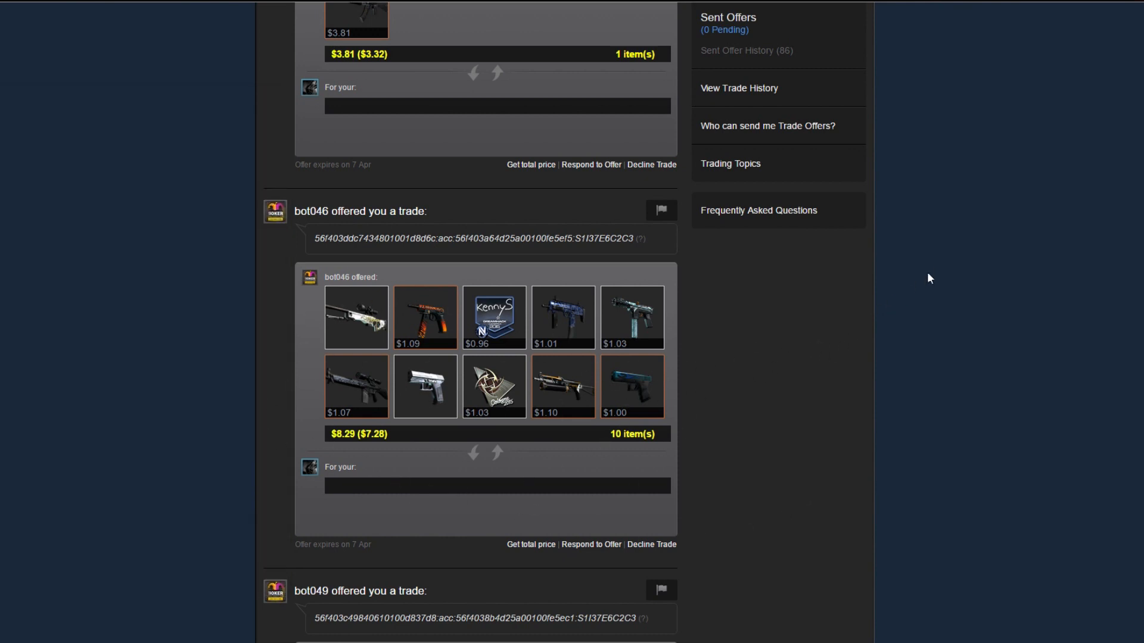
Scroll down to bot049's pending ten-skin trade offer valued at $10.20.
scroll("down", 3)
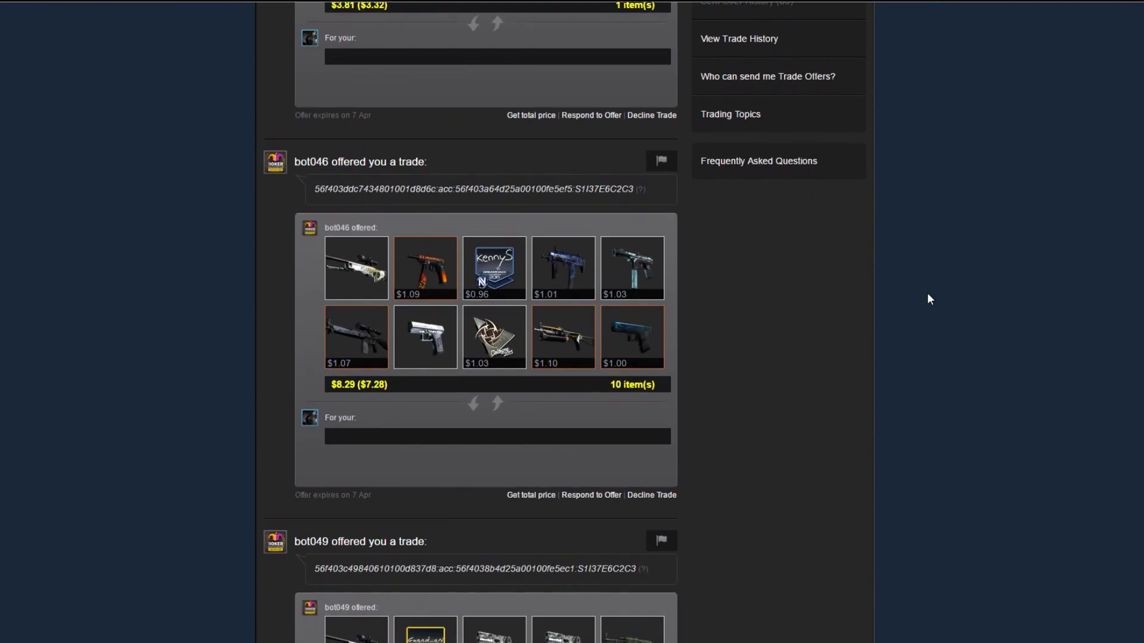
scroll("down", 3)
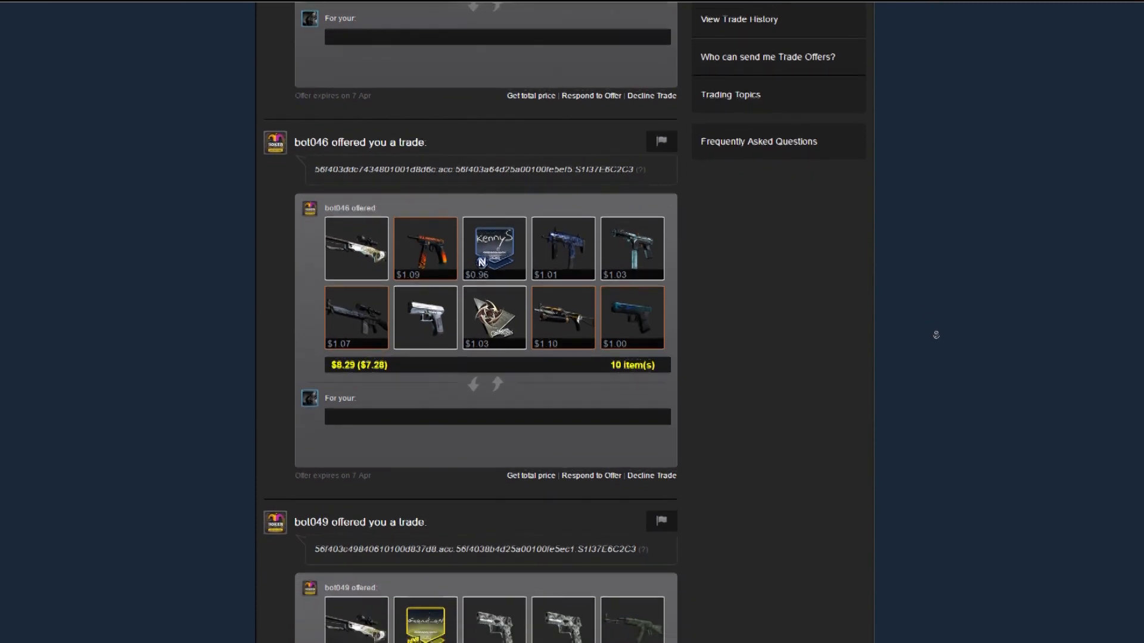
scroll("down", 3)
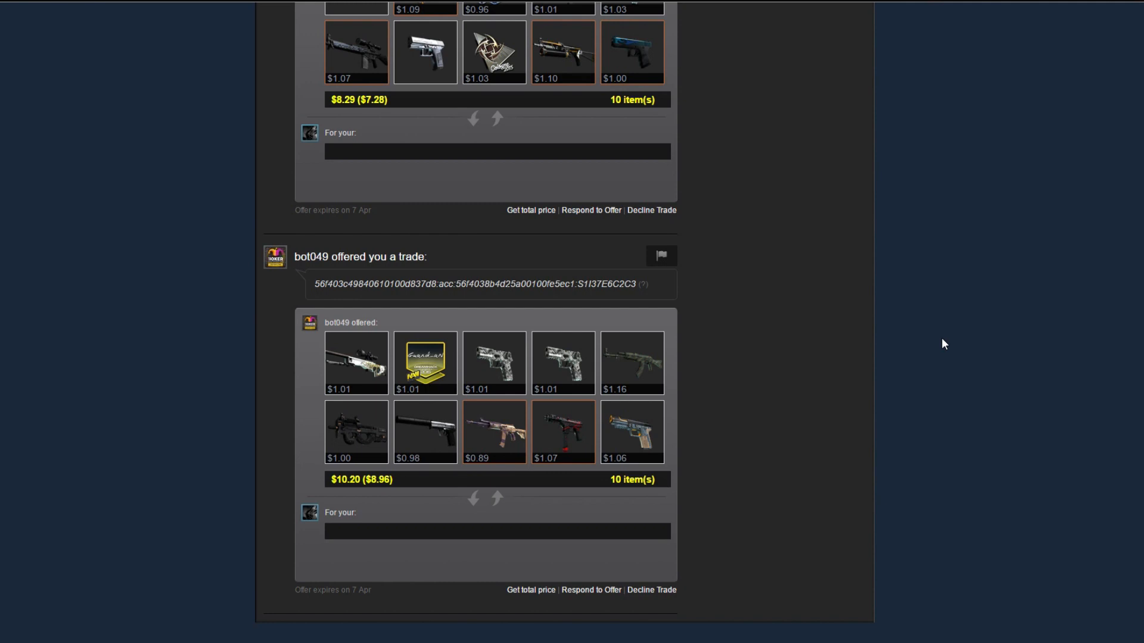
mouse_move(689, 450)
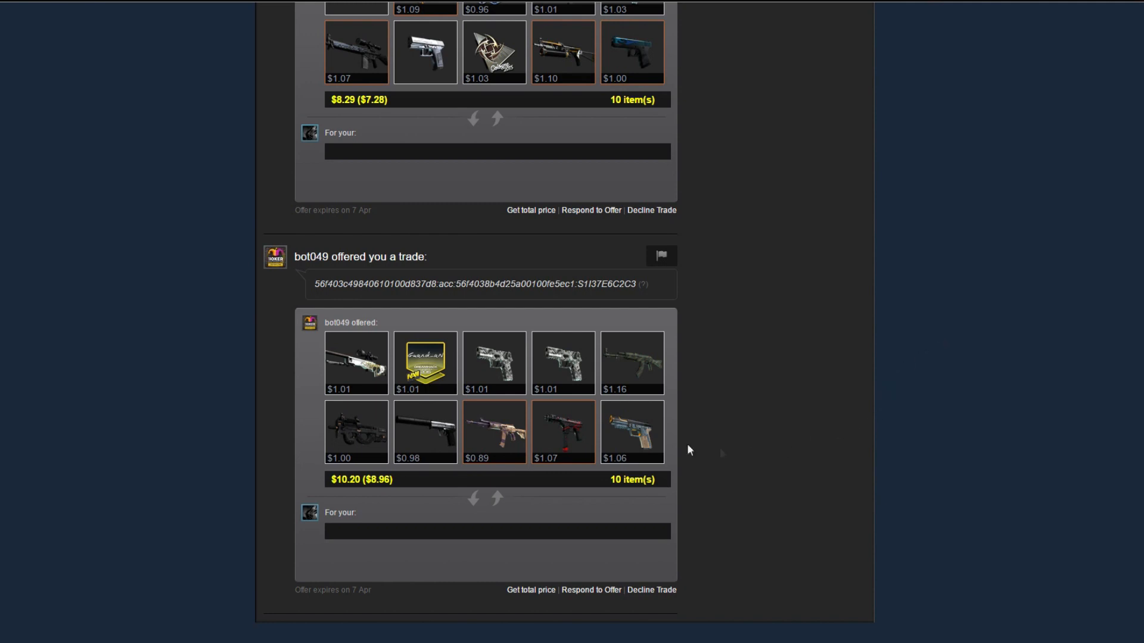
mouse_move(817, 425)
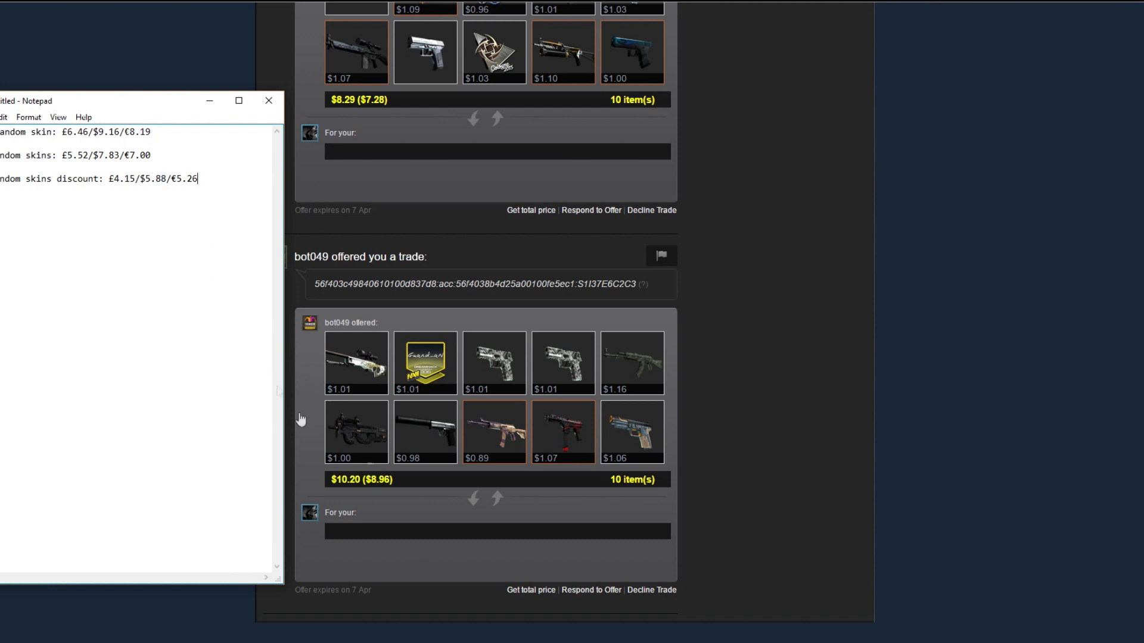
mouse_move(834, 425)
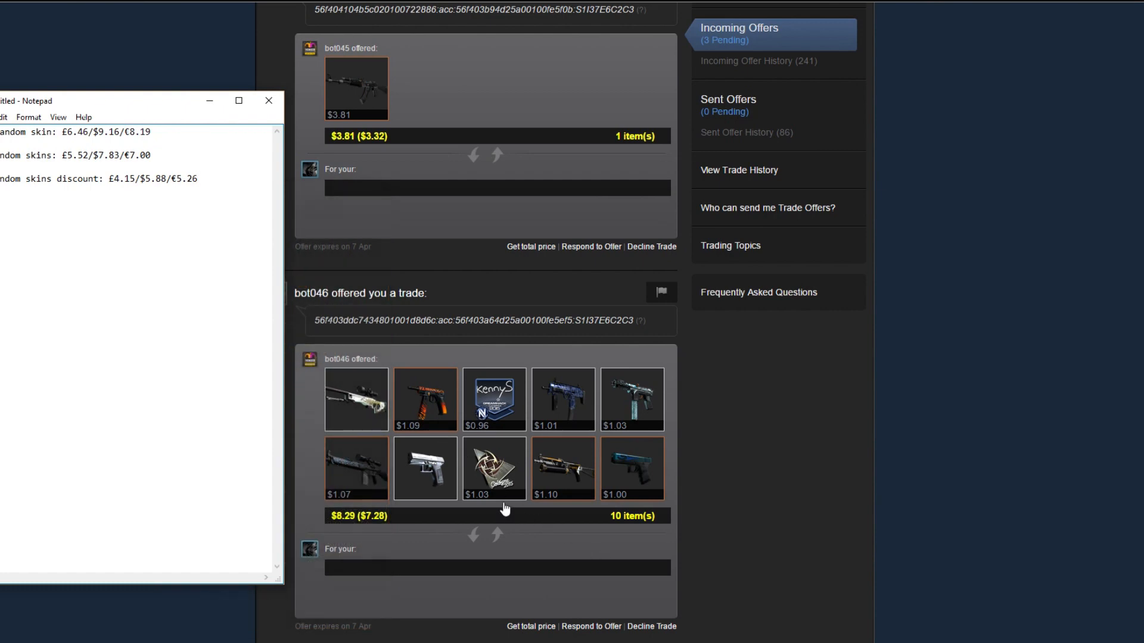
scroll("down", 3)
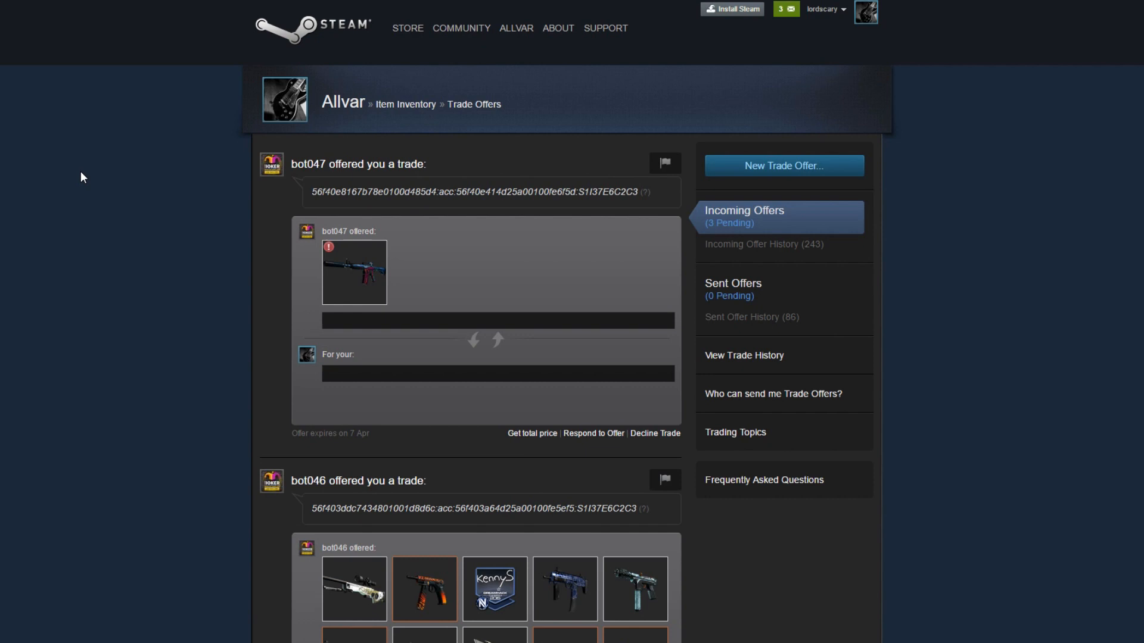
mouse_move(72, 217)
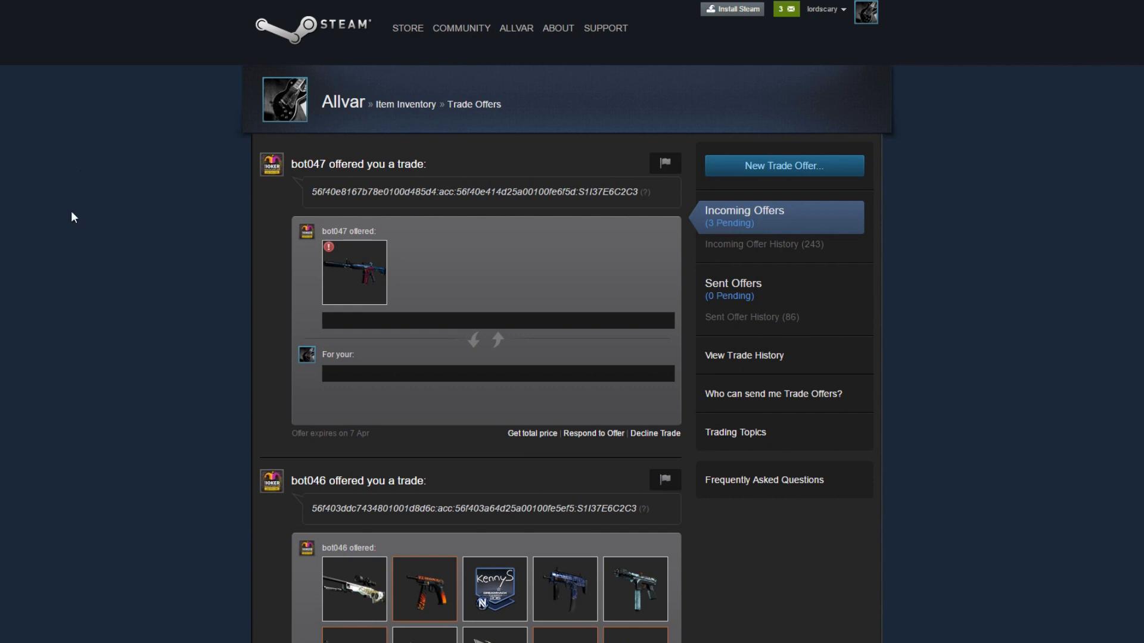
mouse_move(354, 271)
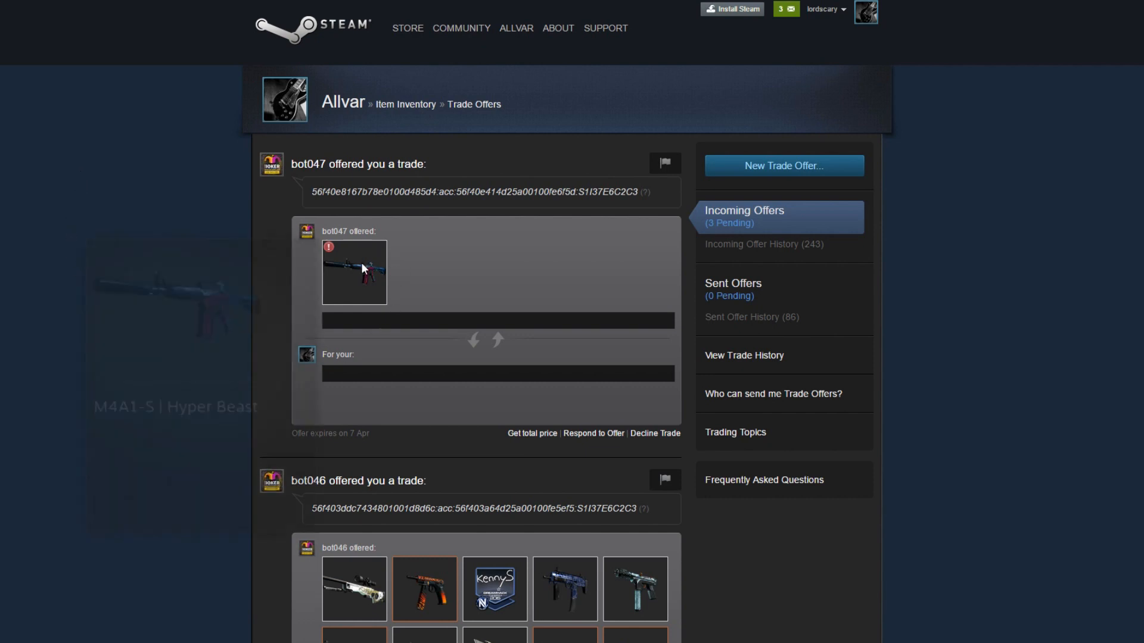
mouse_move(354, 272)
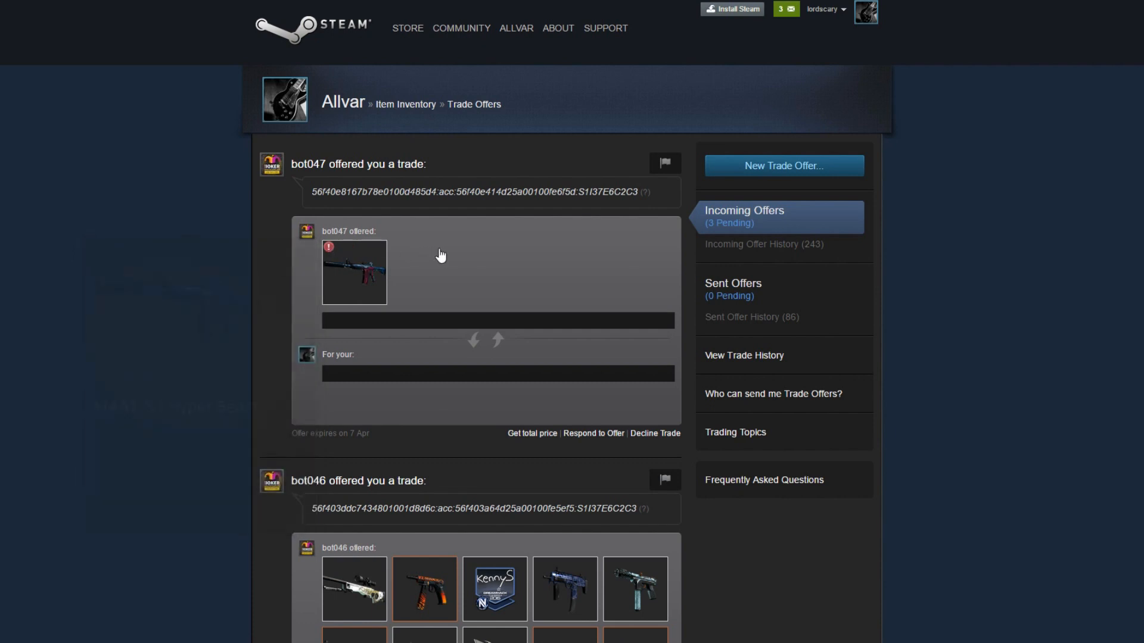
left_click(592, 433)
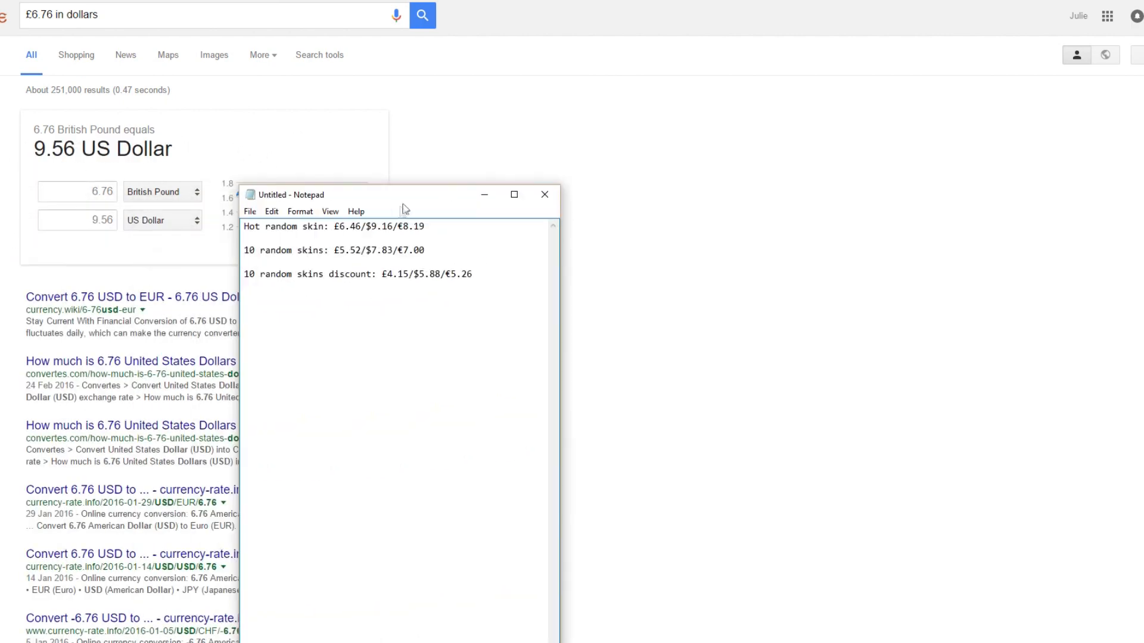
Drag the Notepad price notes beside Google's £6.76 = $9.56 conversion result.
left_click_drag(296, 226, 424, 226)
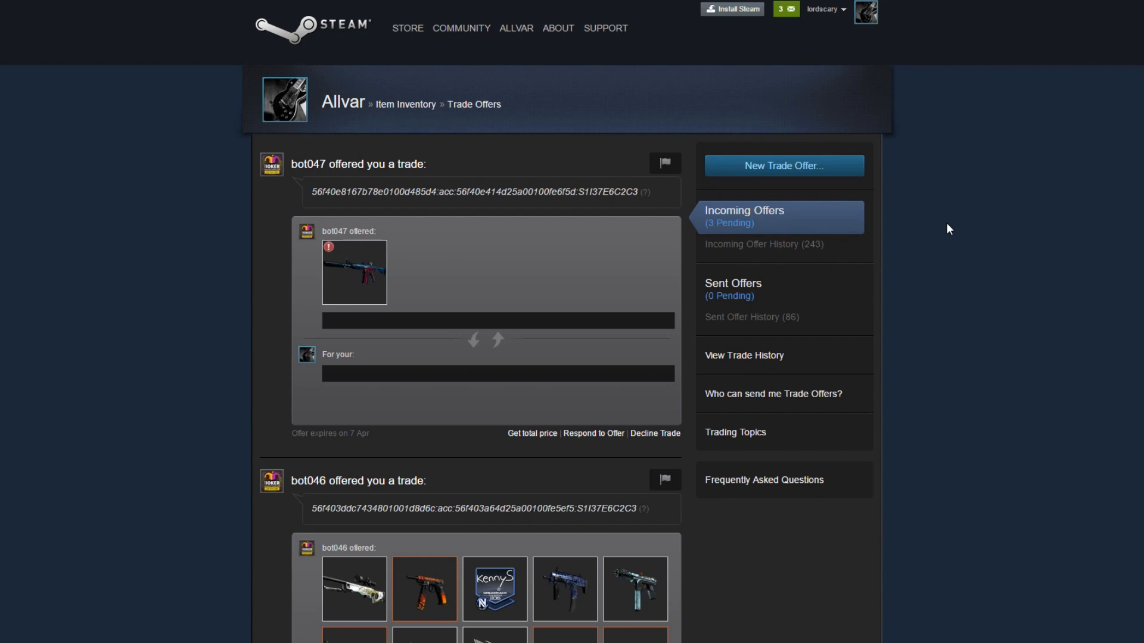
scroll("down", 3)
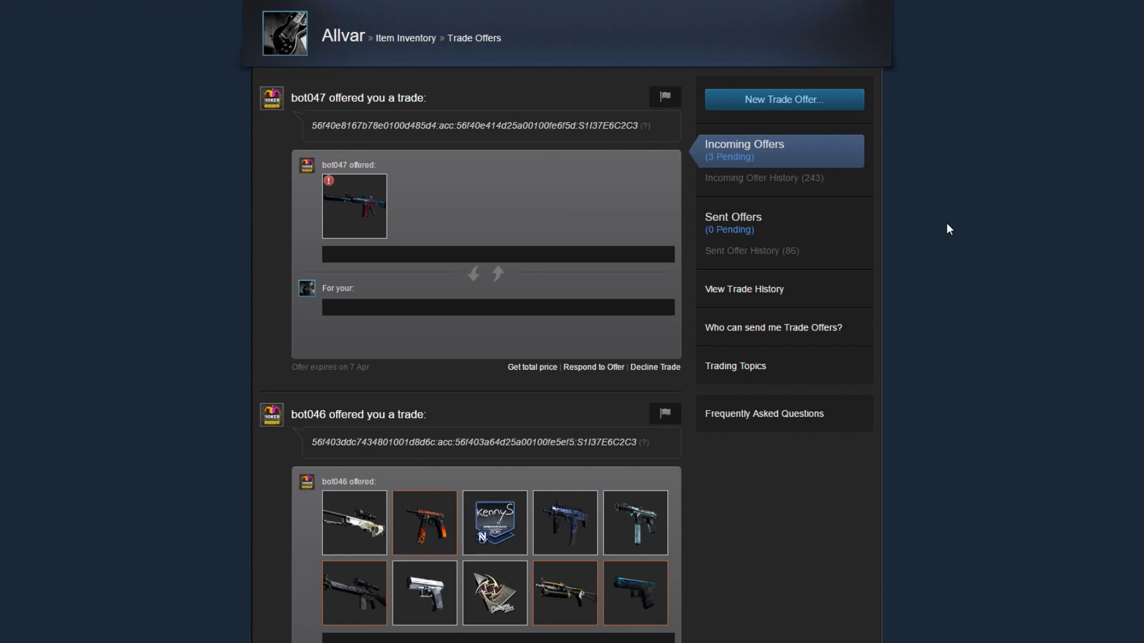
scroll("down", 3)
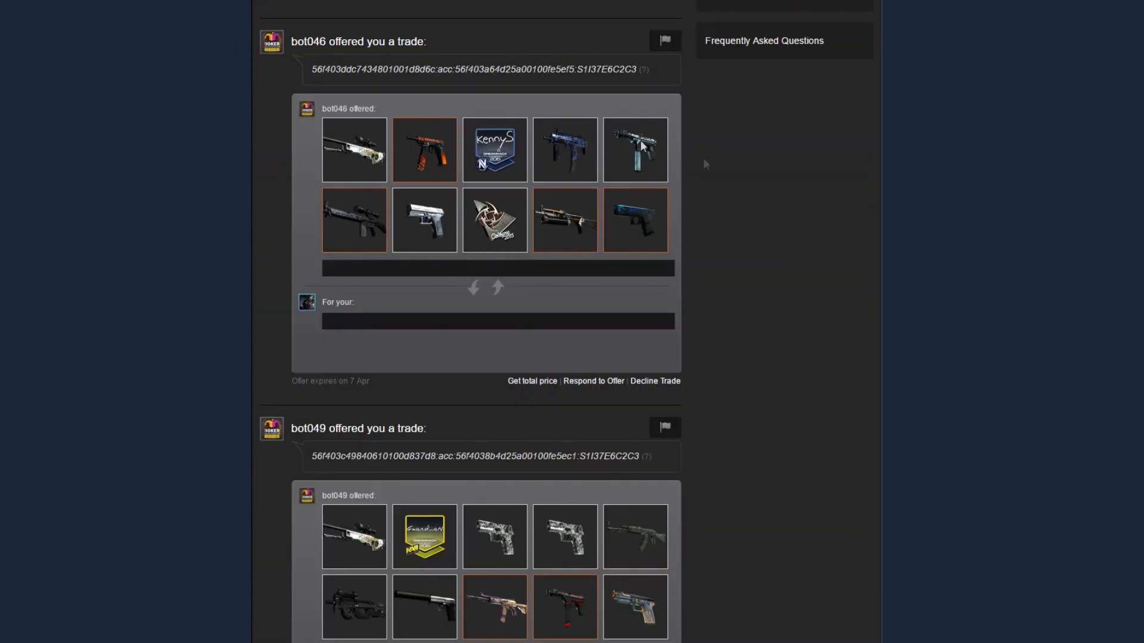
scroll("down", 3)
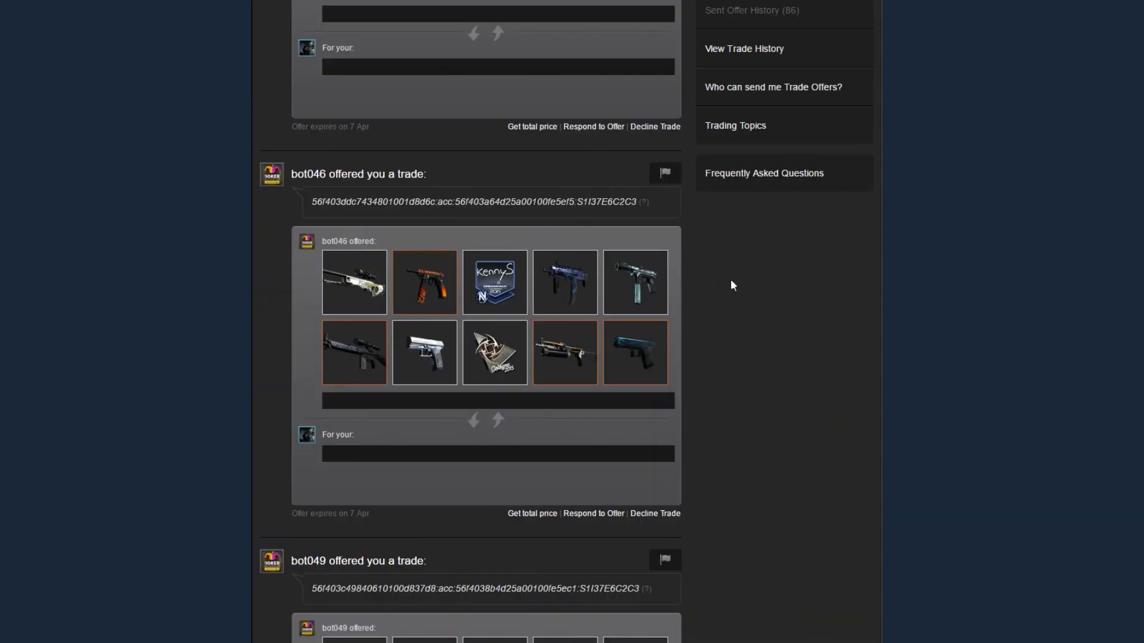
scroll("down", 3)
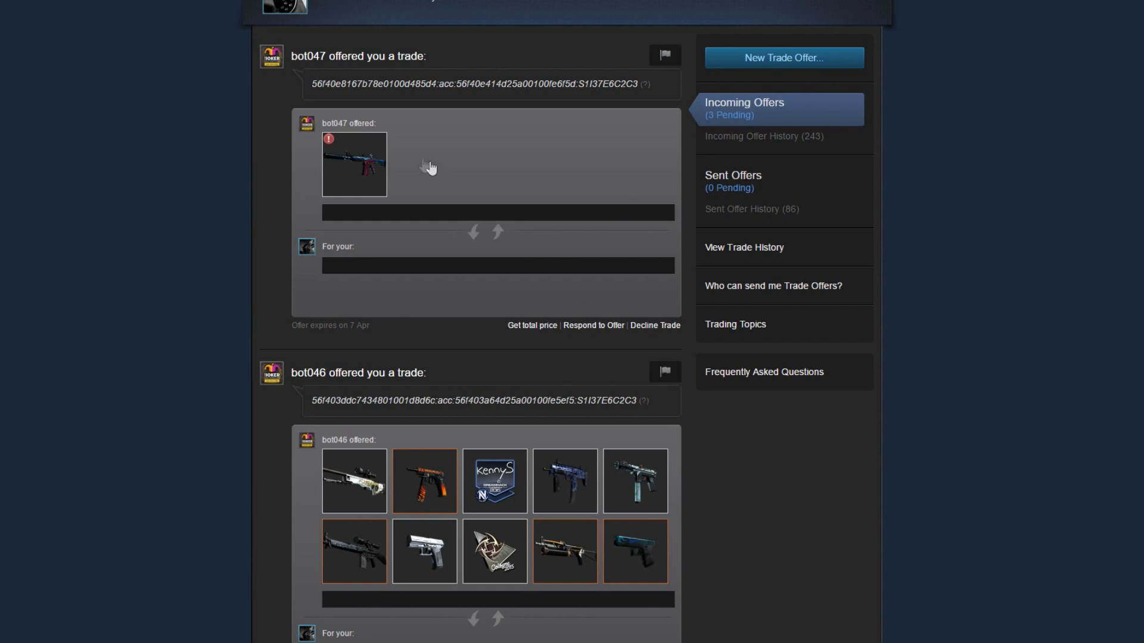
mouse_move(355, 165)
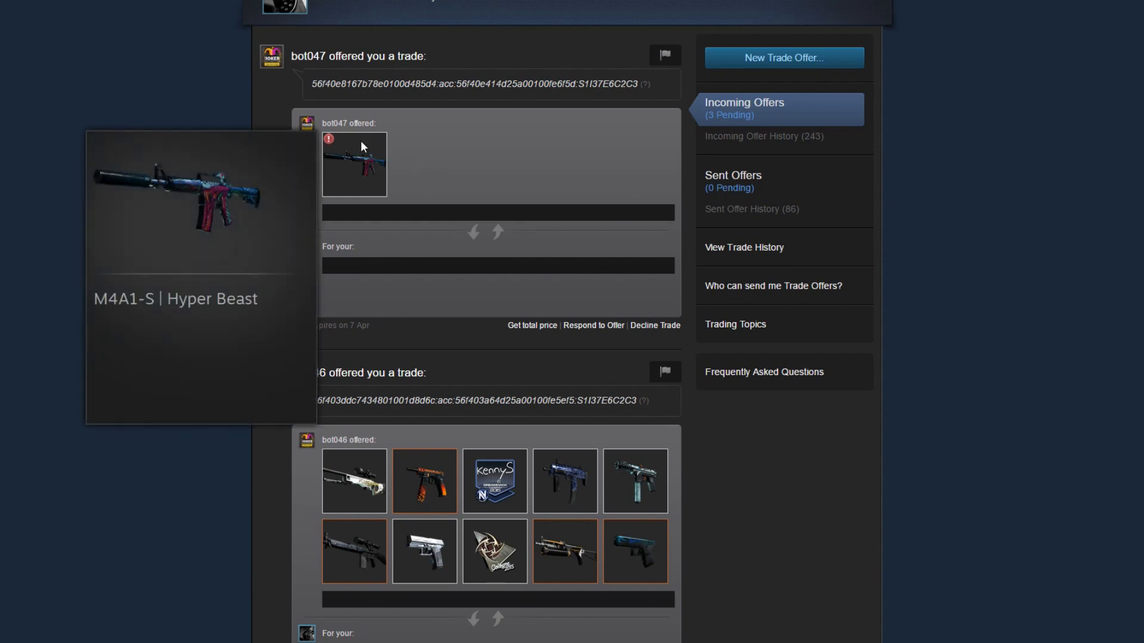
mouse_move(218, 110)
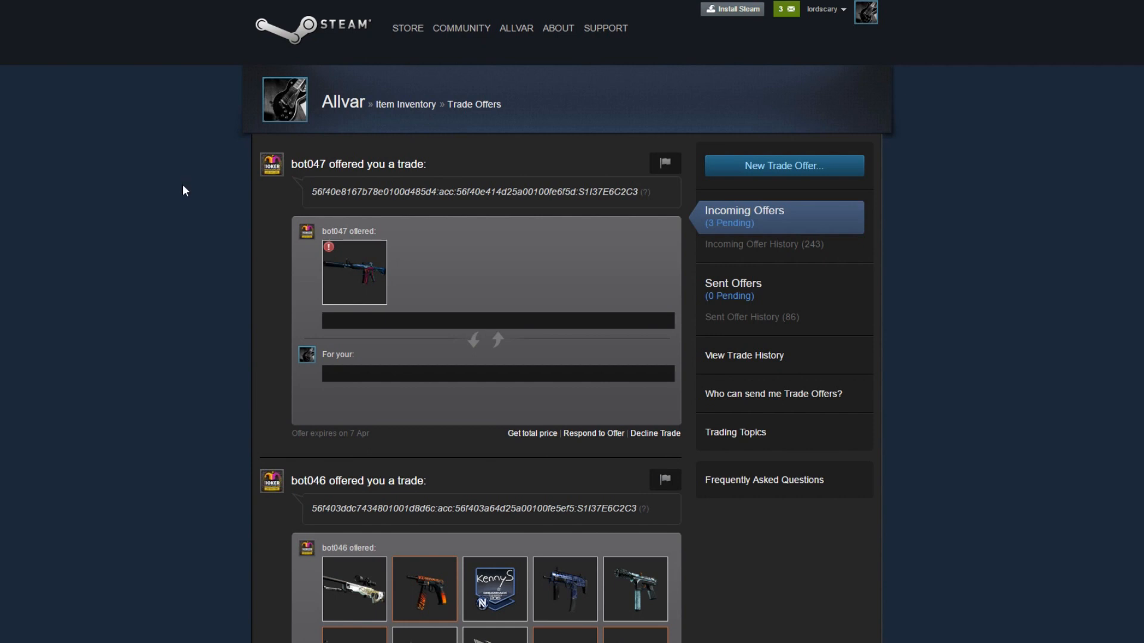
mouse_move(178, 191)
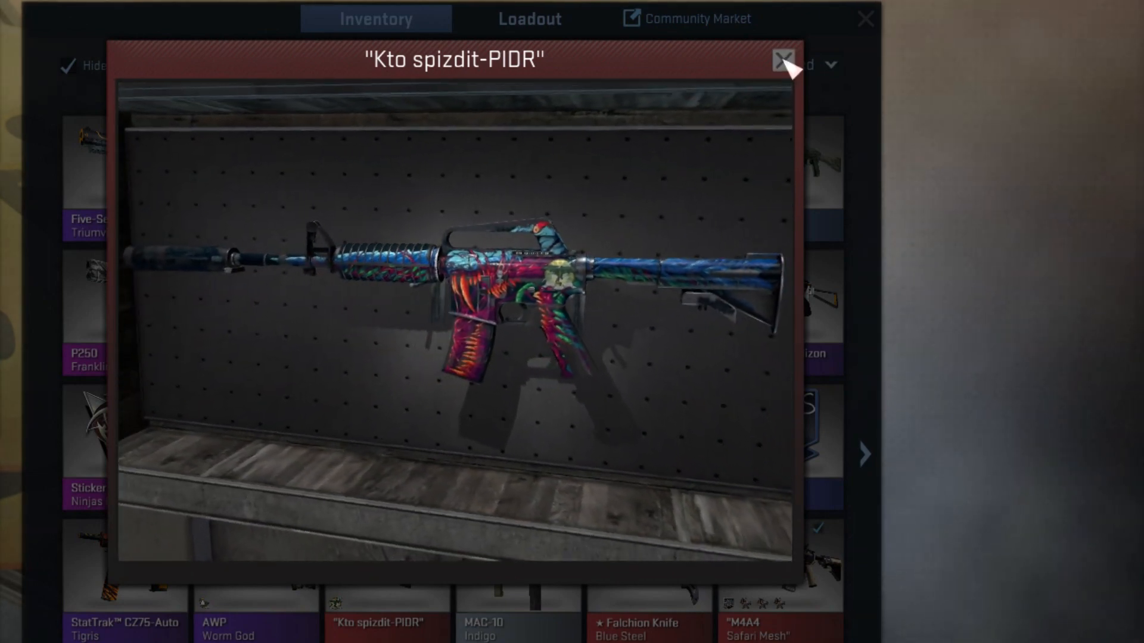
Close the renamed M4A1-S inspect view to return to the CS:GO inventory.
left_click(784, 62)
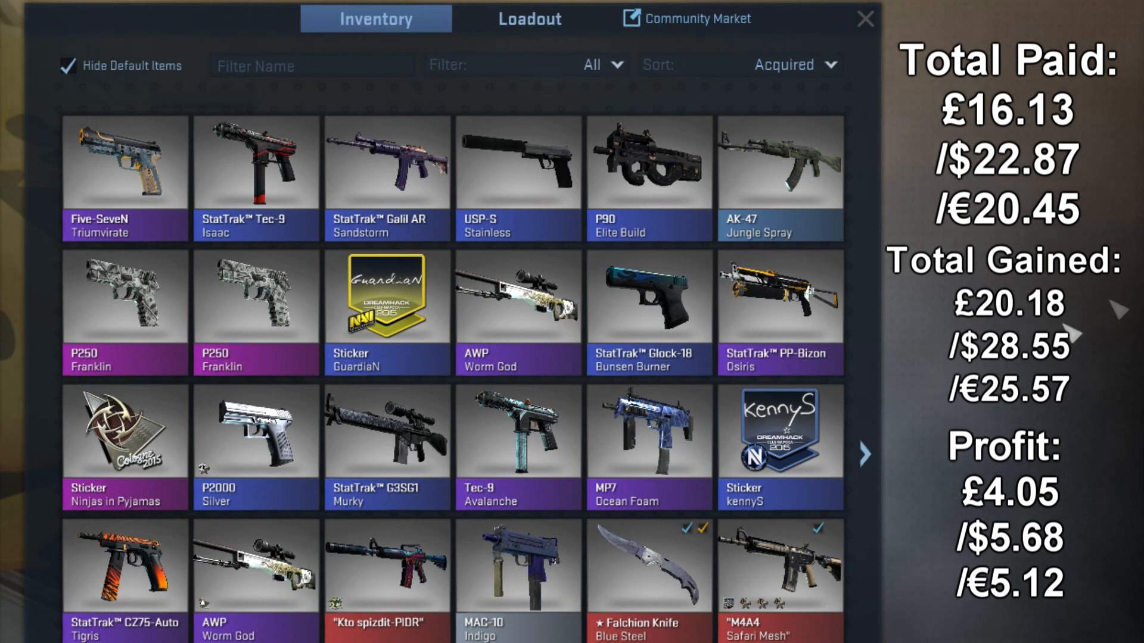
mouse_move(1130, 230)
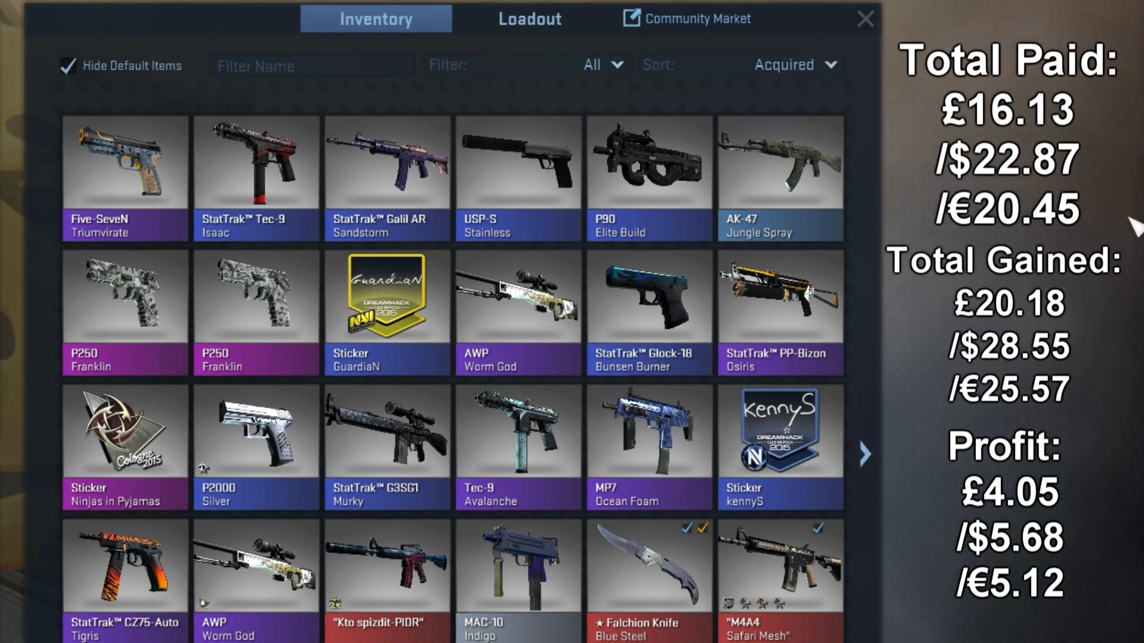
mouse_move(1080, 452)
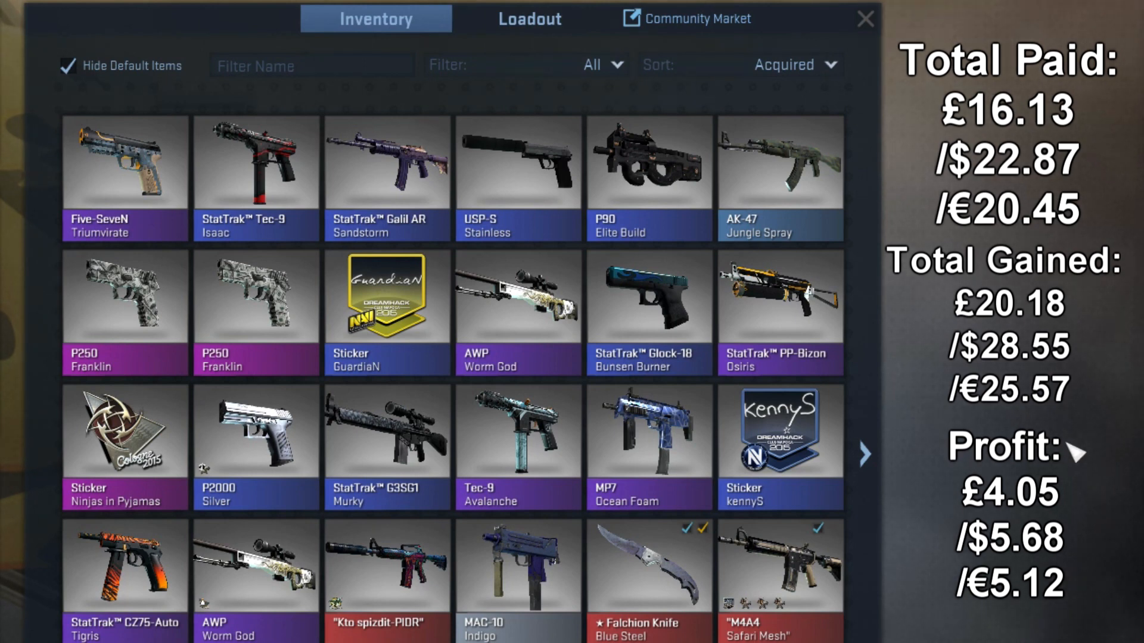